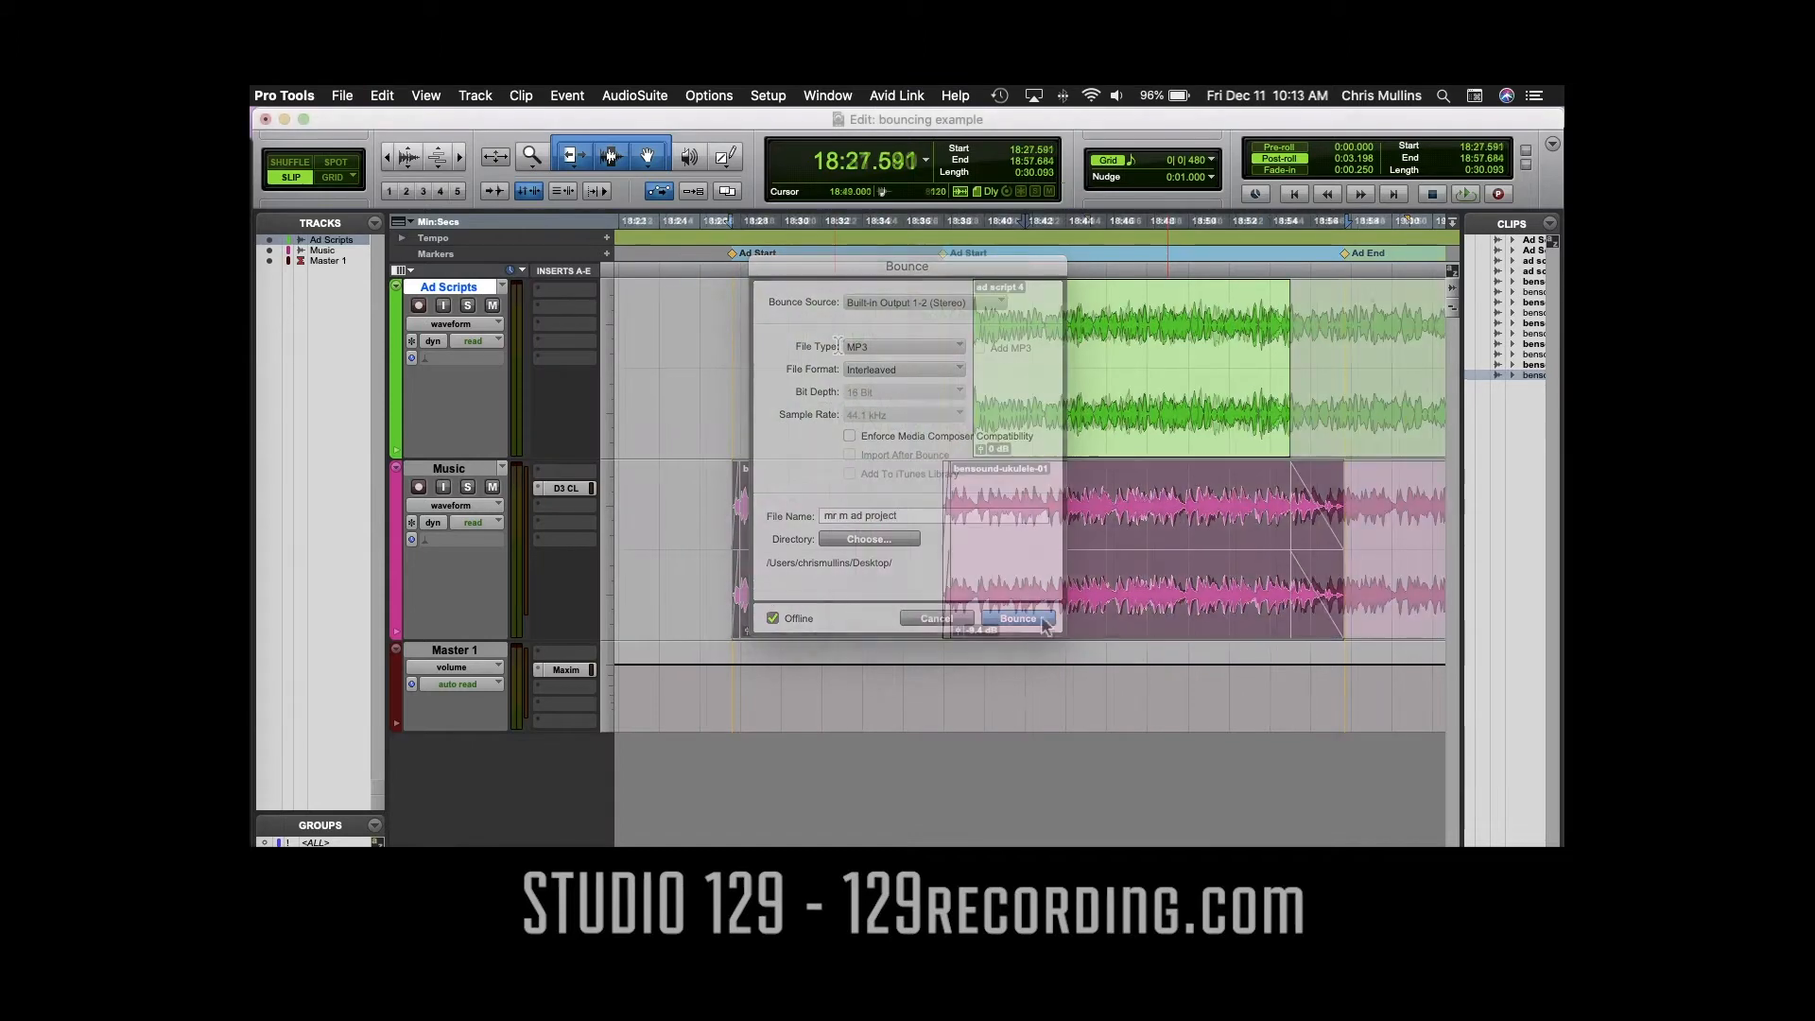
Select the 0:30.093 range from the Ad Start marker to the Ad End marker.
left_click(1015, 617)
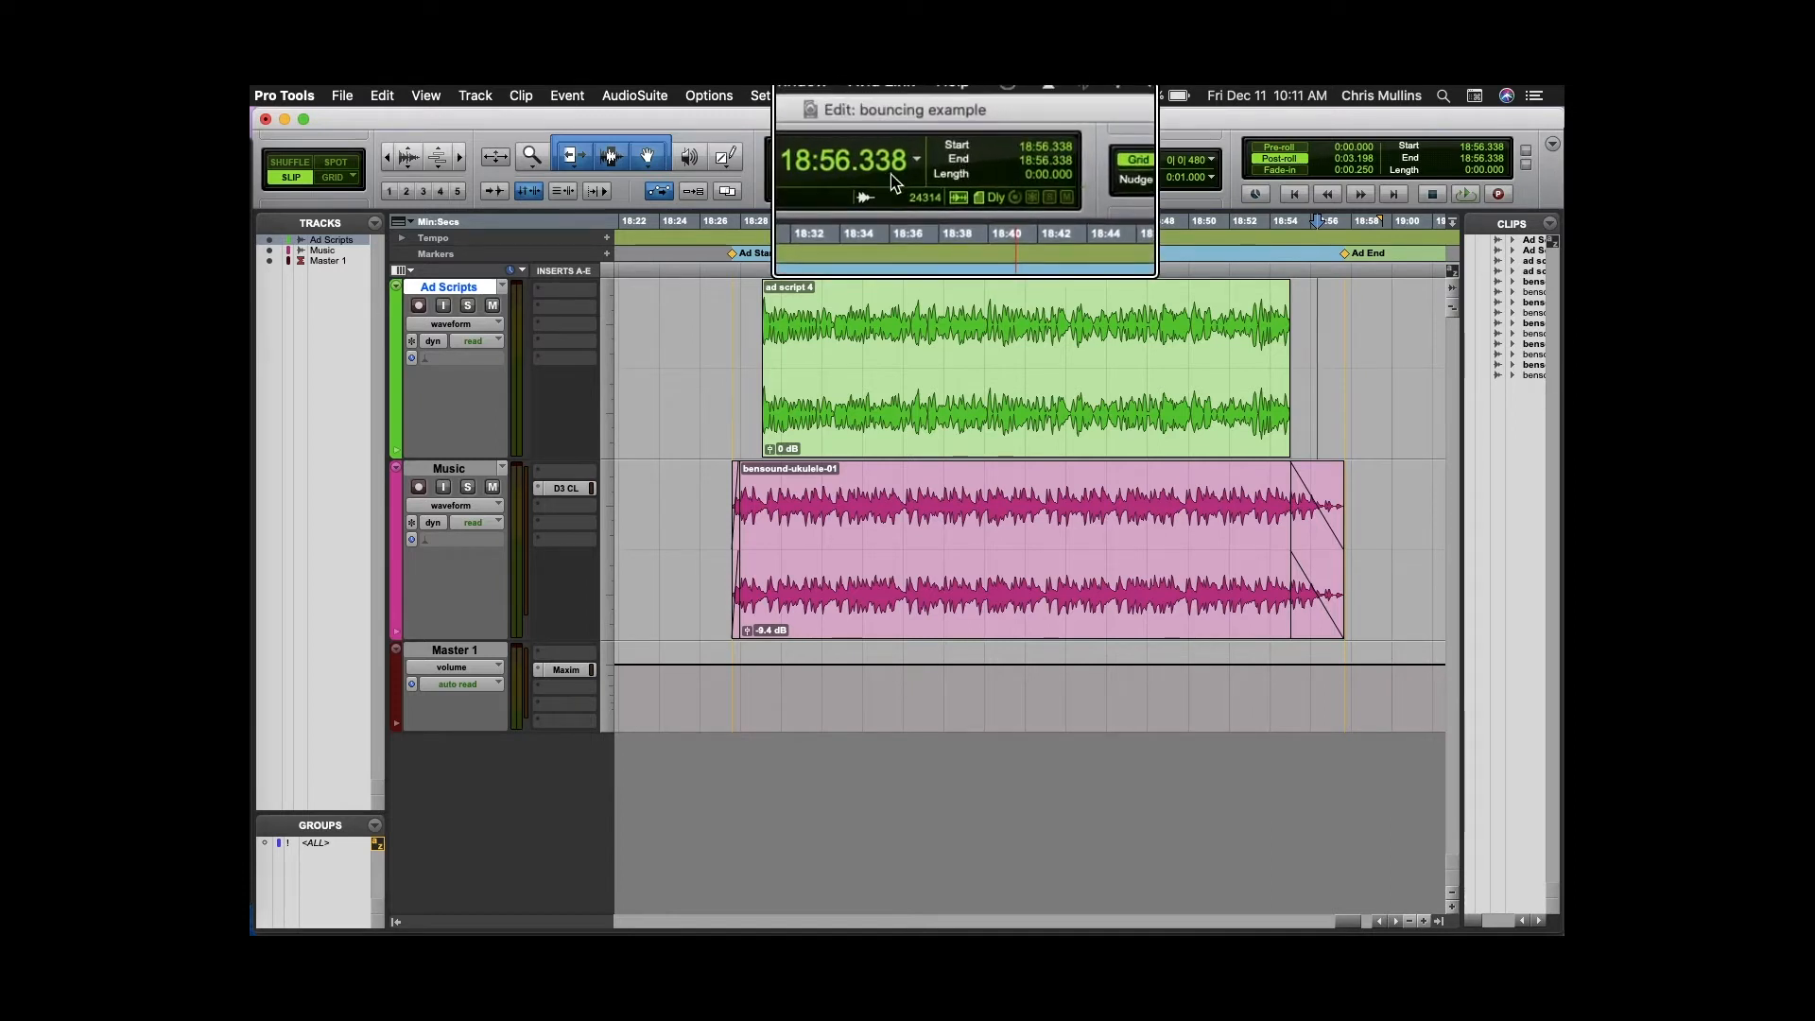
mouse_move(1018, 188)
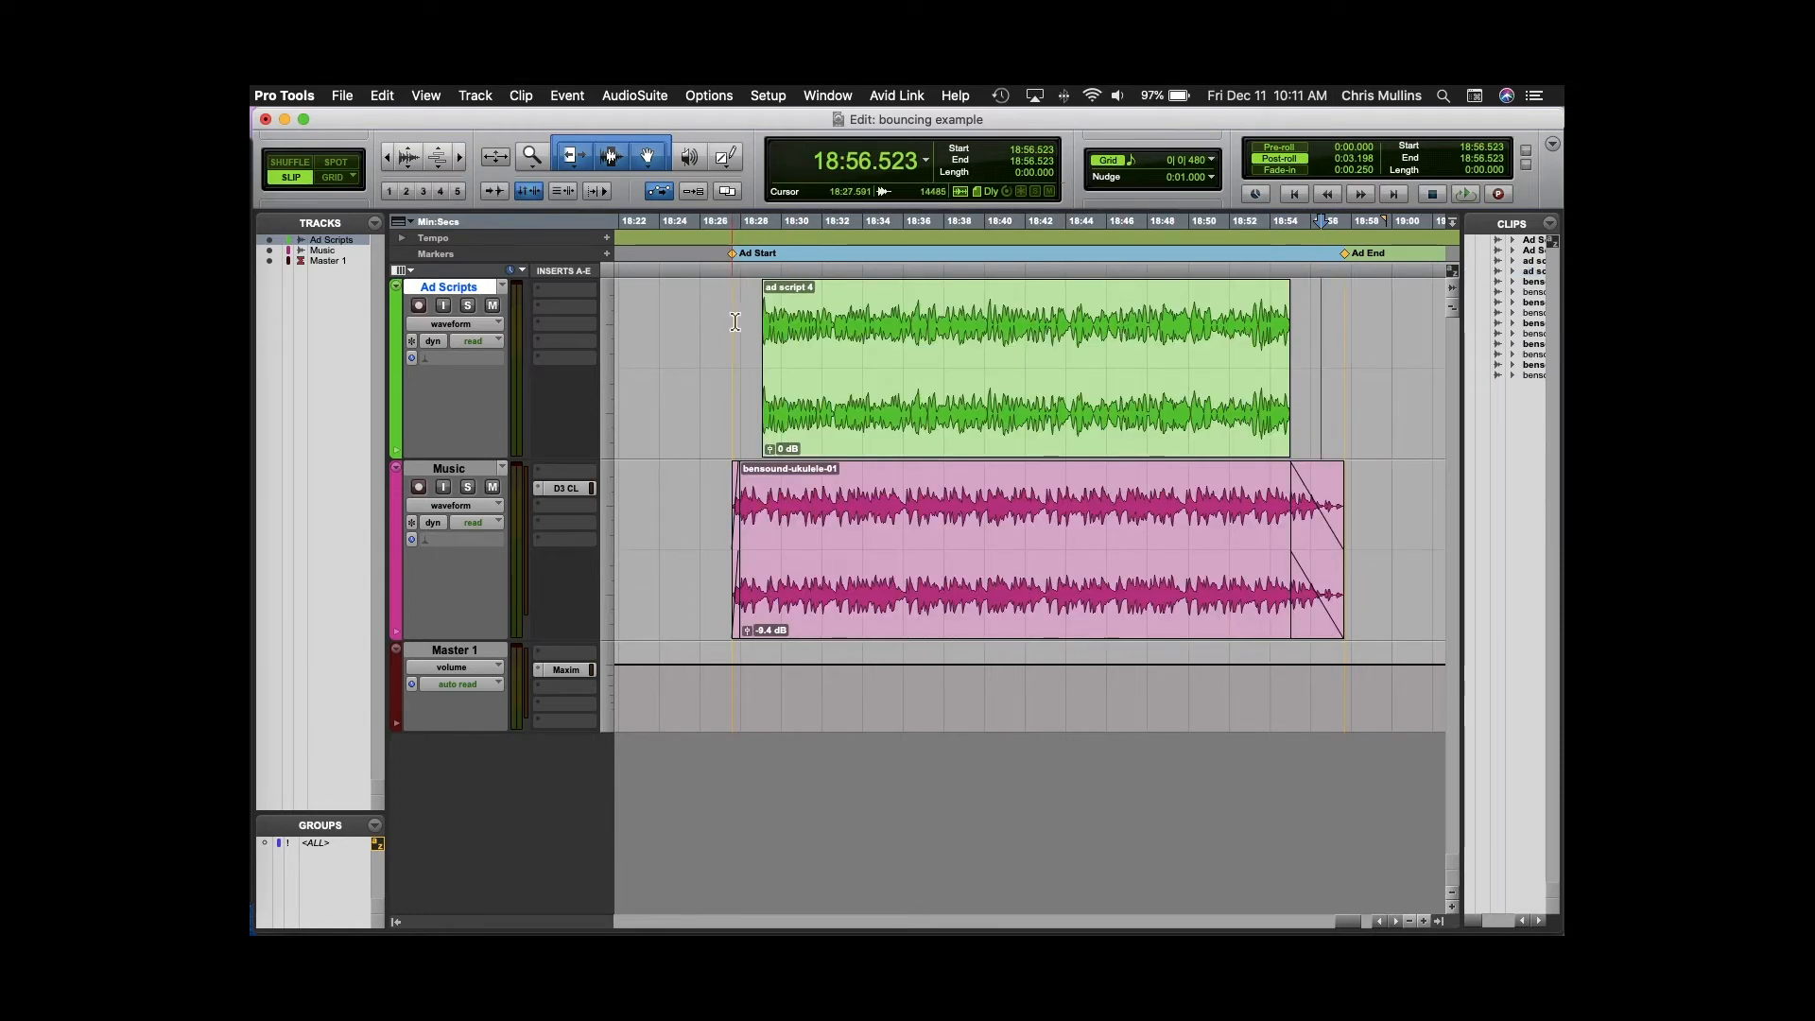
left_click(1363, 365)
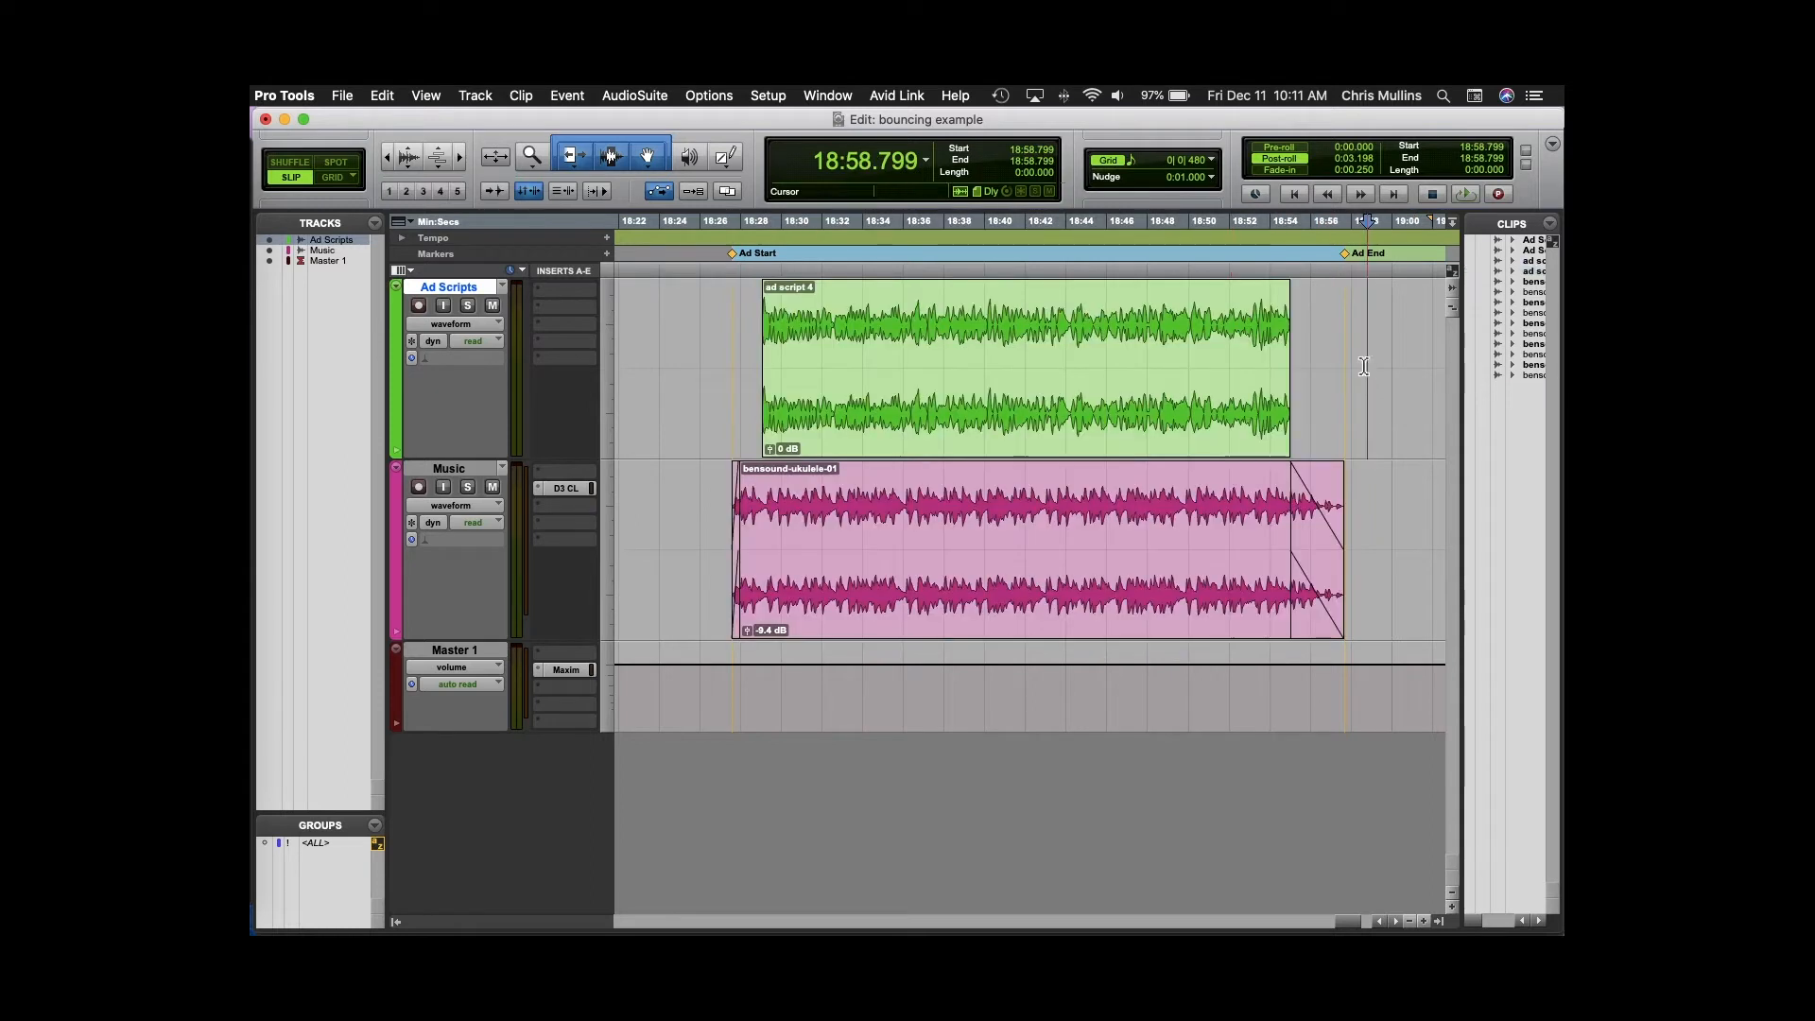
left_click(1342, 254)
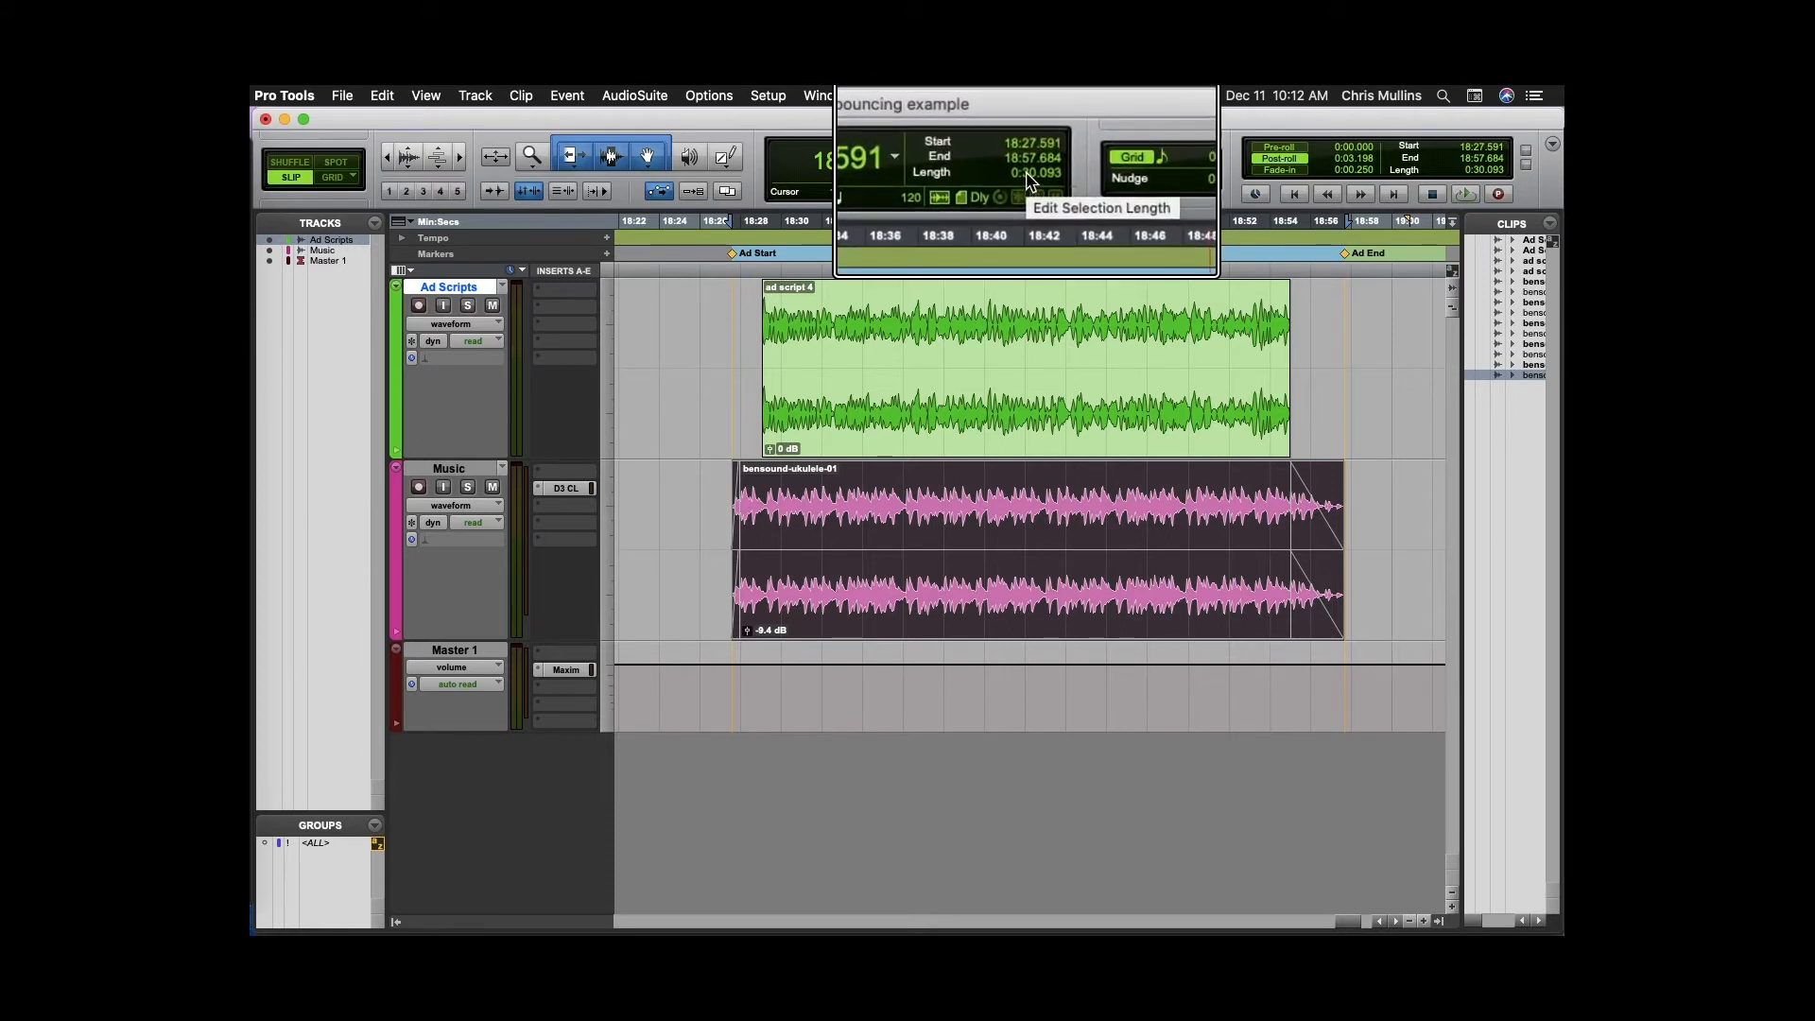
mouse_move(978, 185)
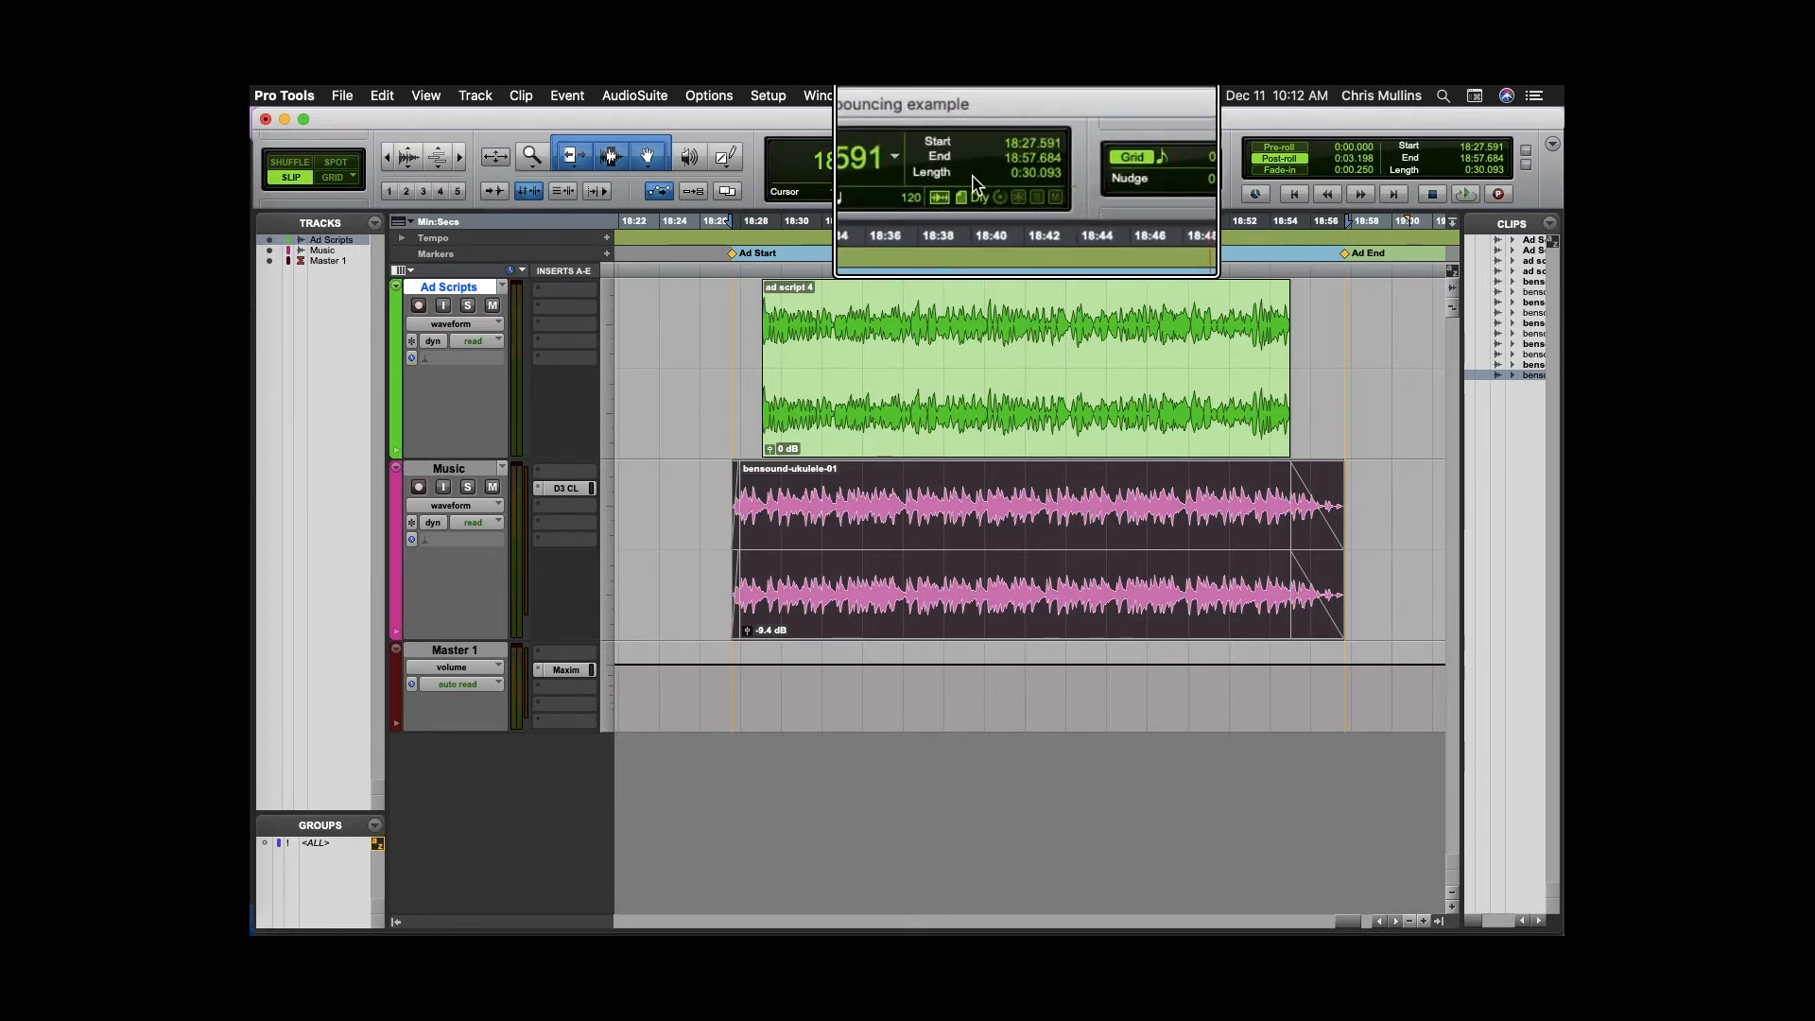
mouse_move(1014, 195)
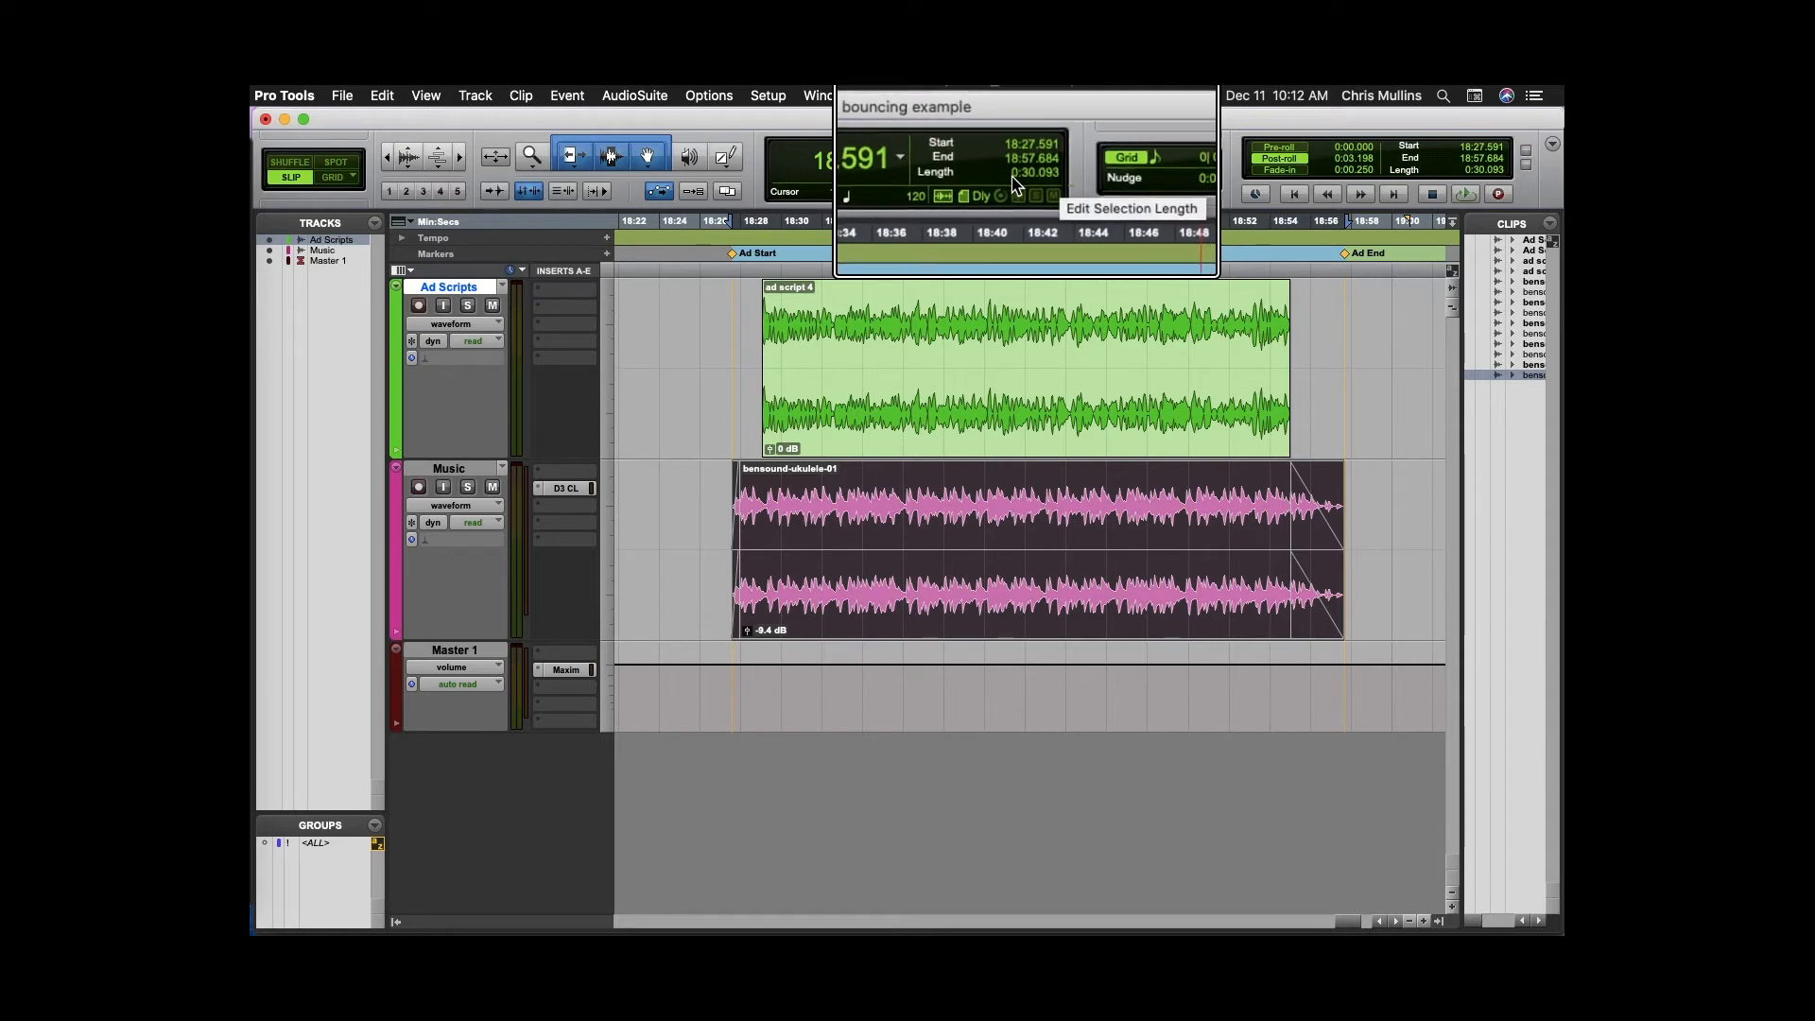
left_click(342, 94)
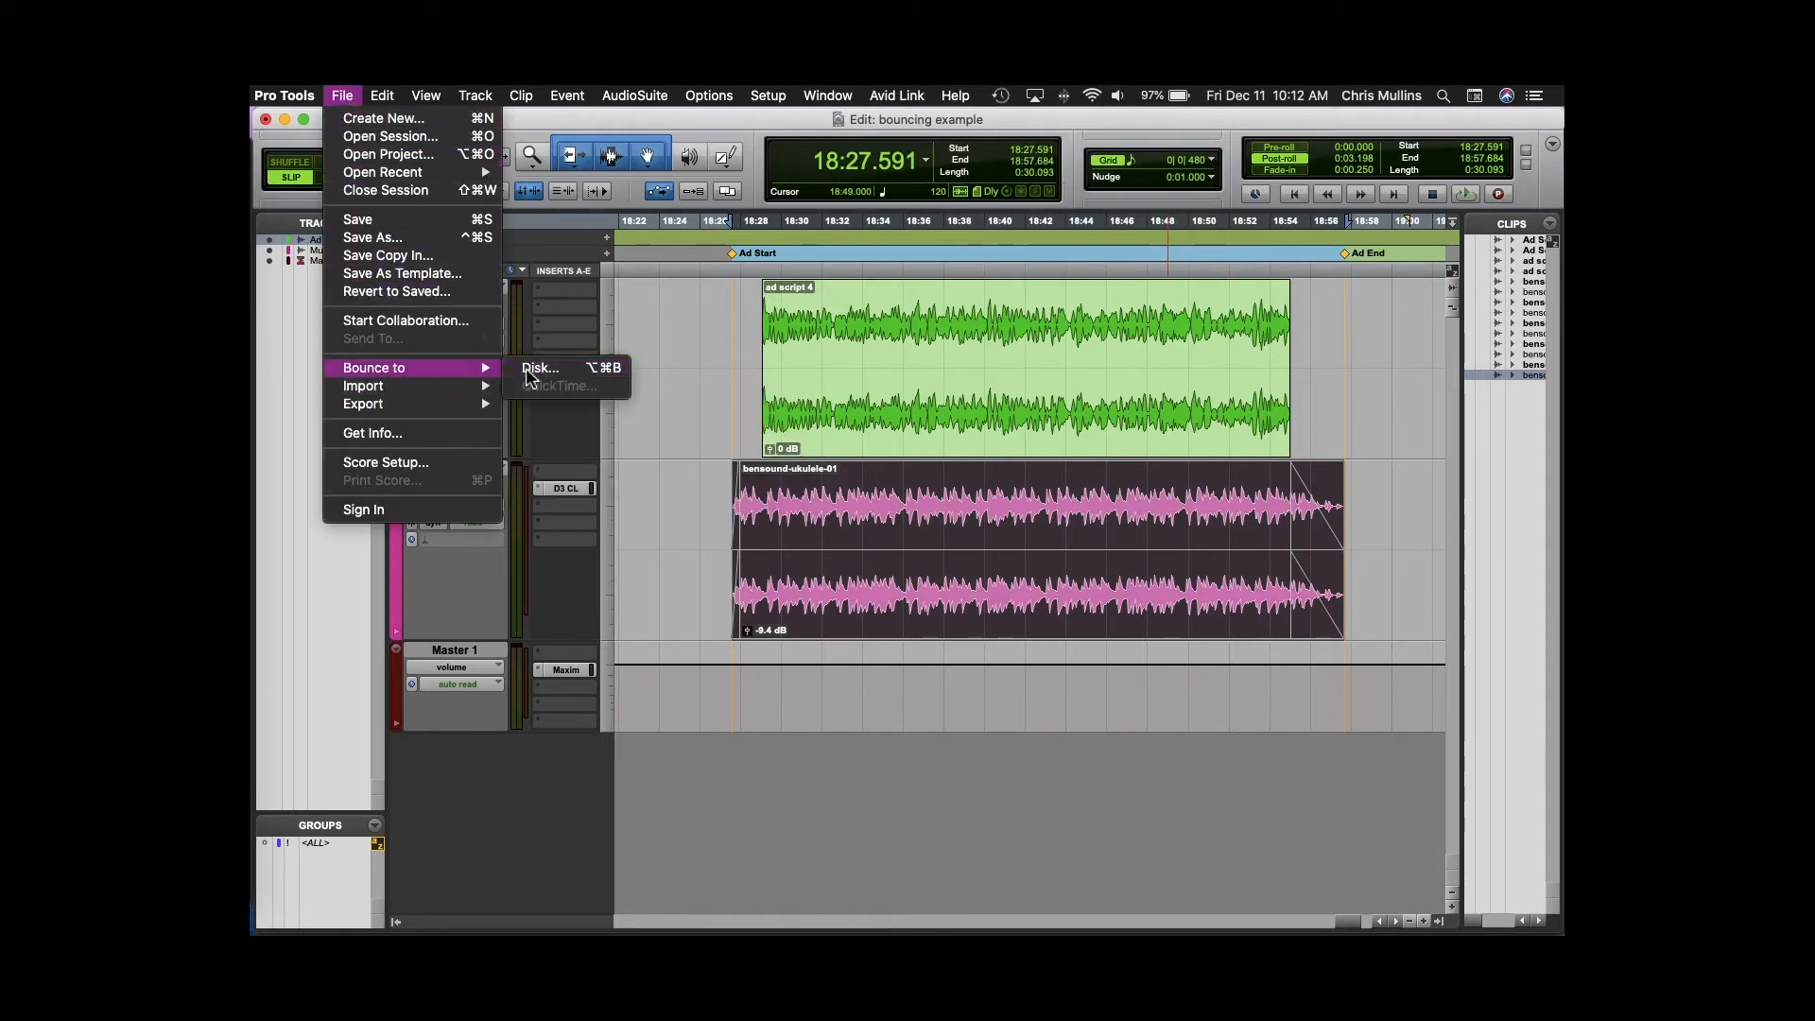
Open Bounce to Disk settings and choose the Desktop as the destination folder.
left_click(538, 368)
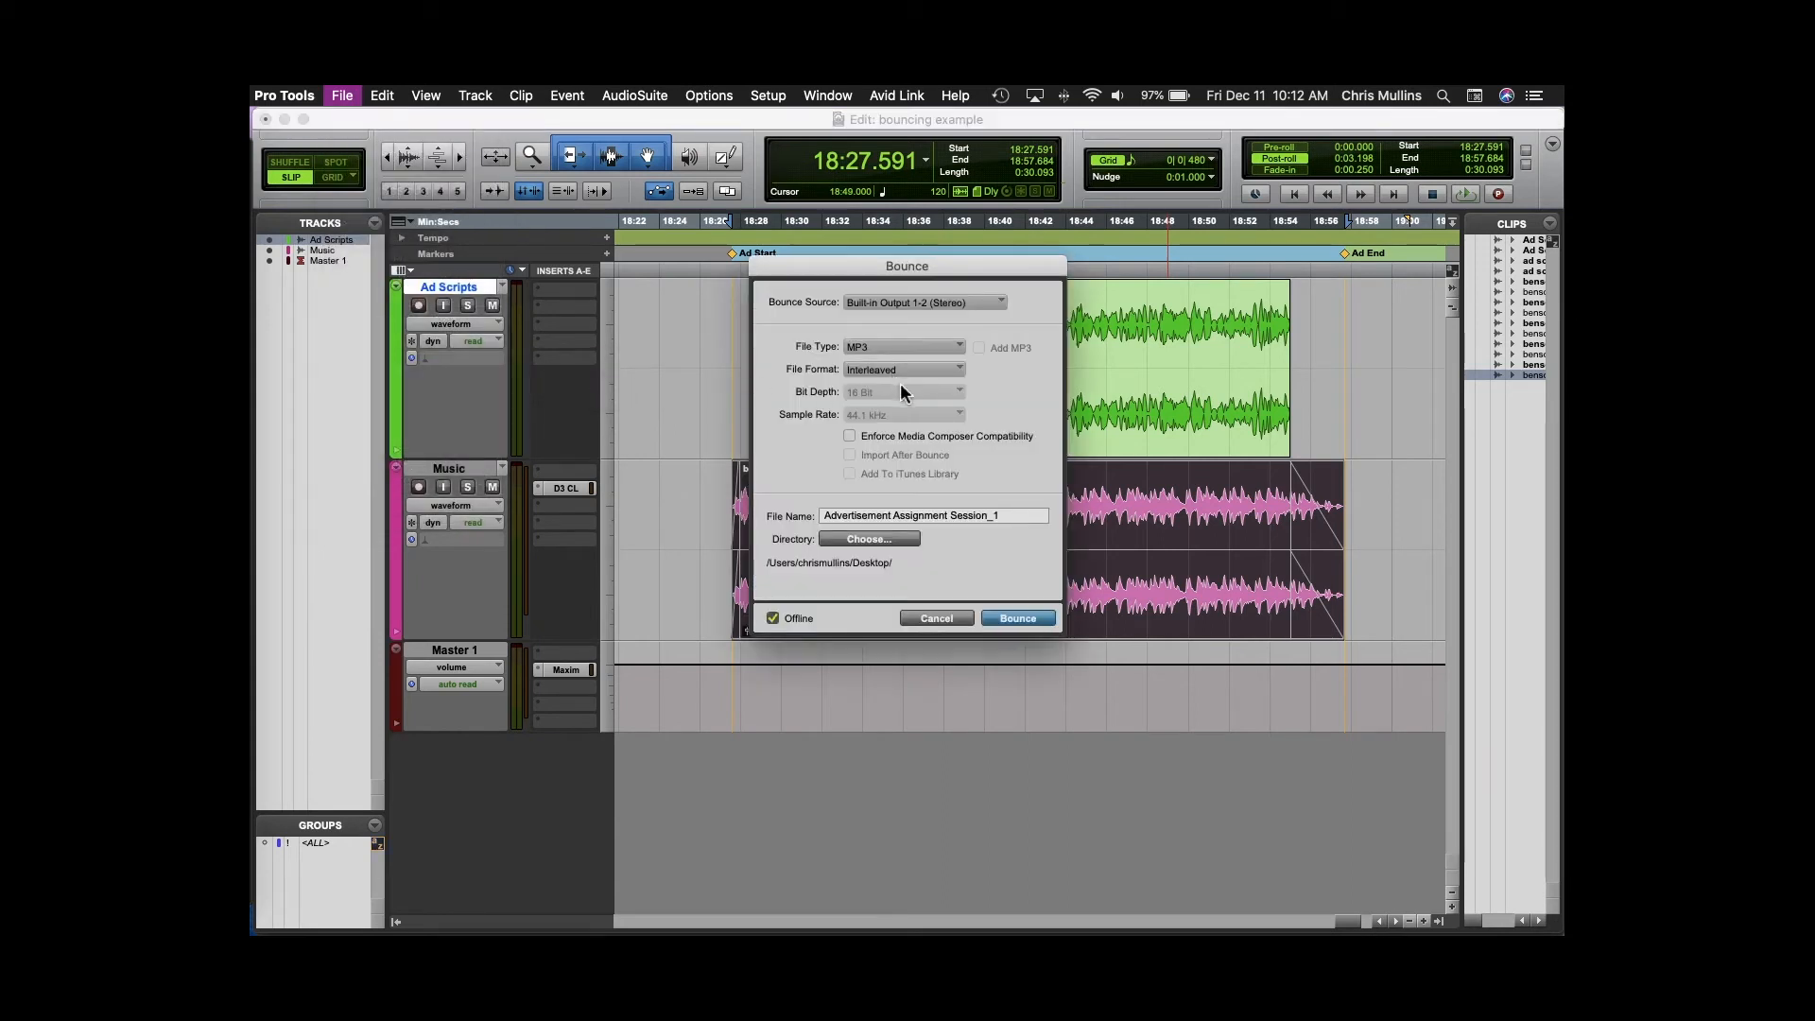
mouse_move(887, 544)
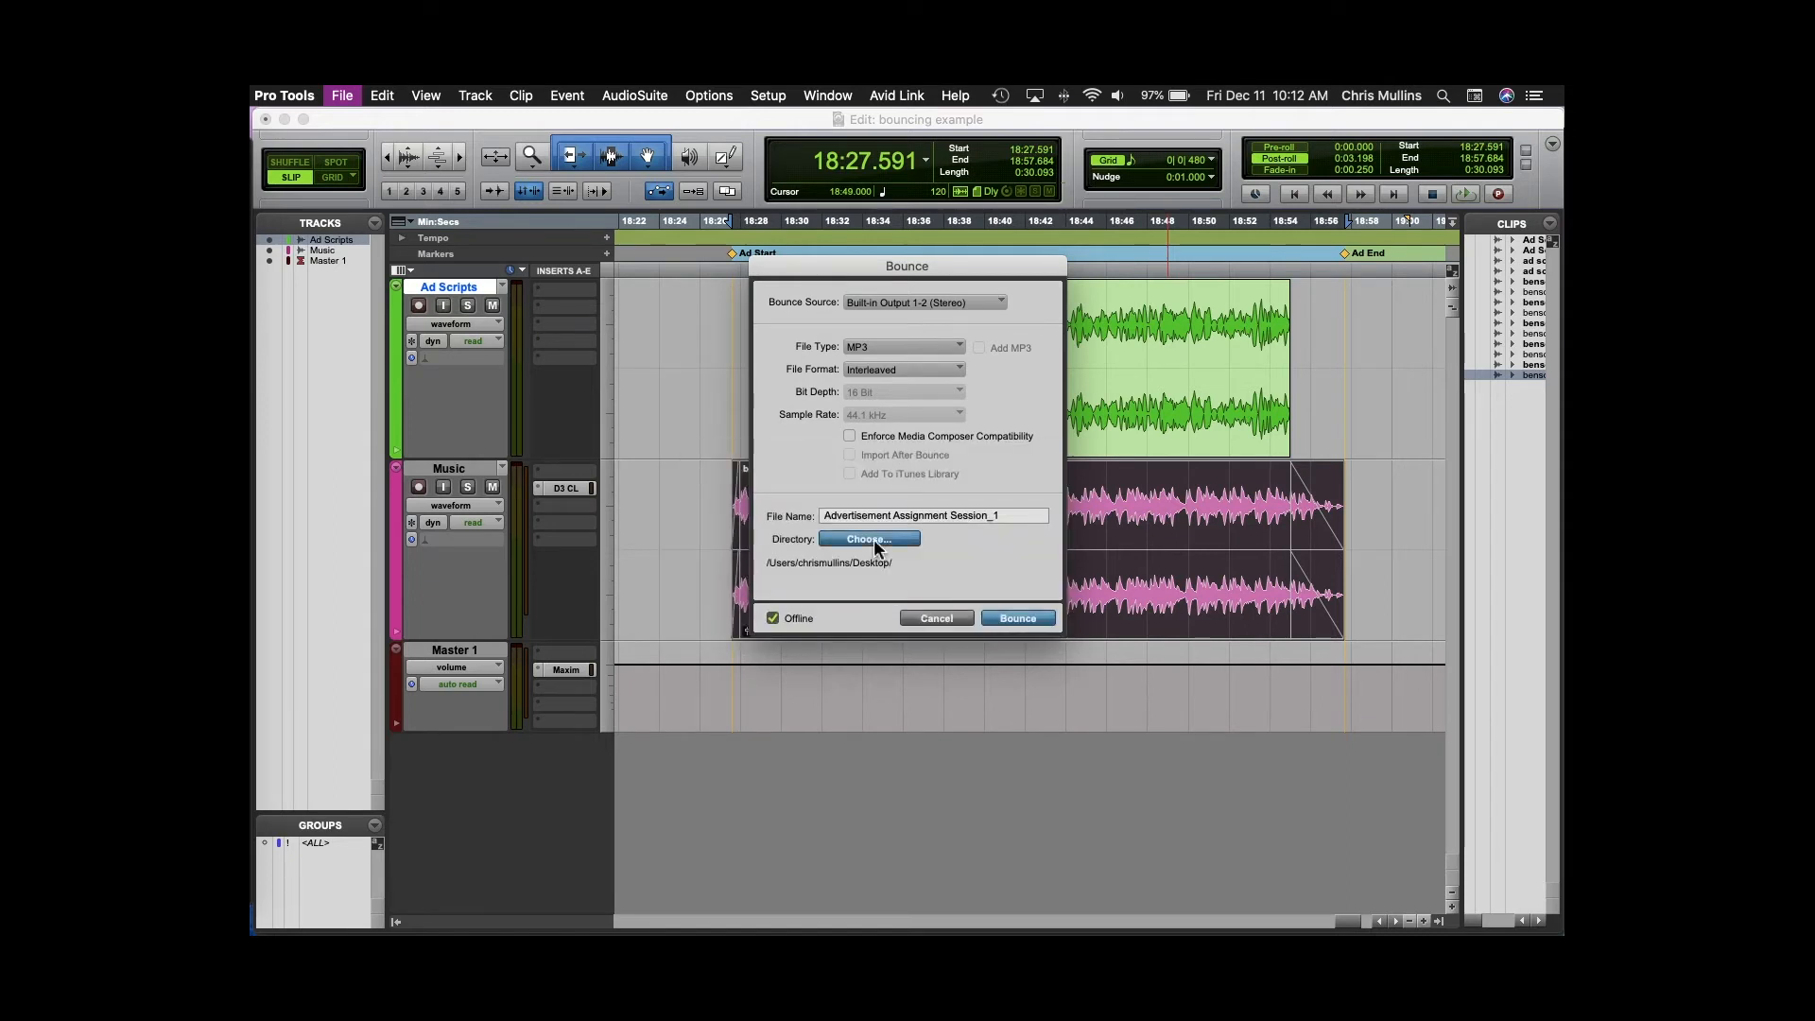
left_click(867, 538)
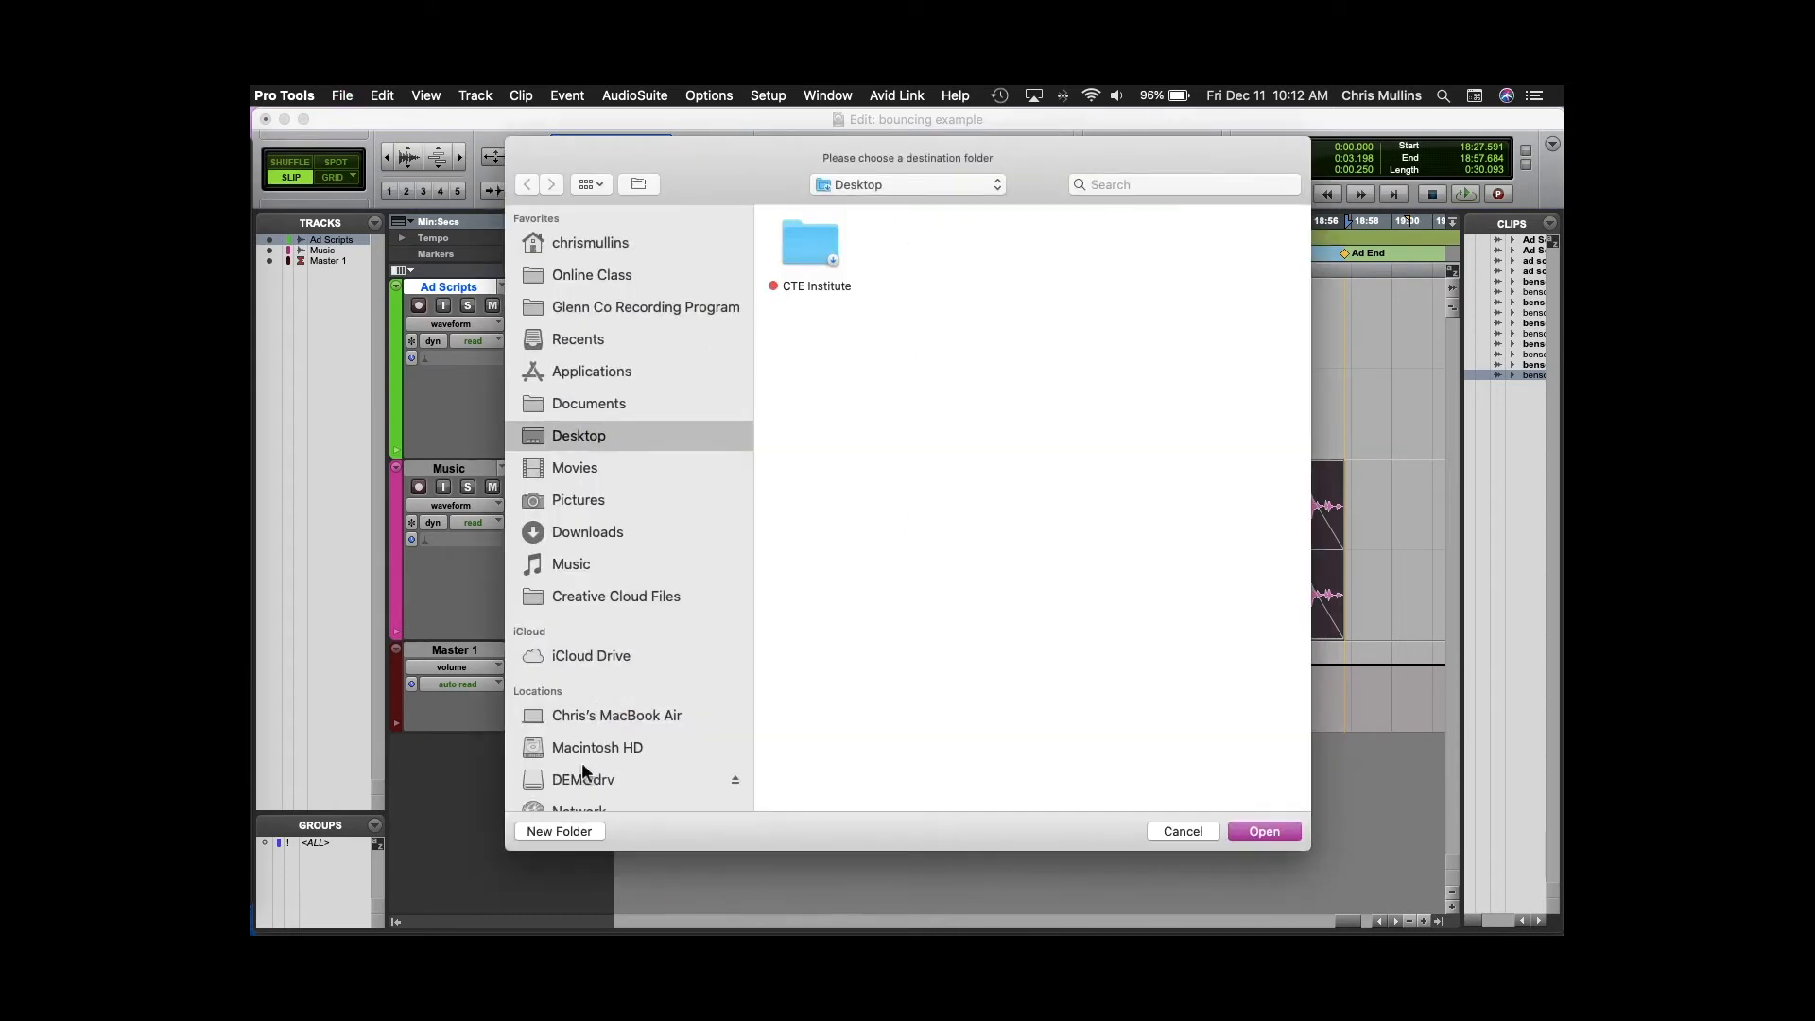
left_click(1263, 831)
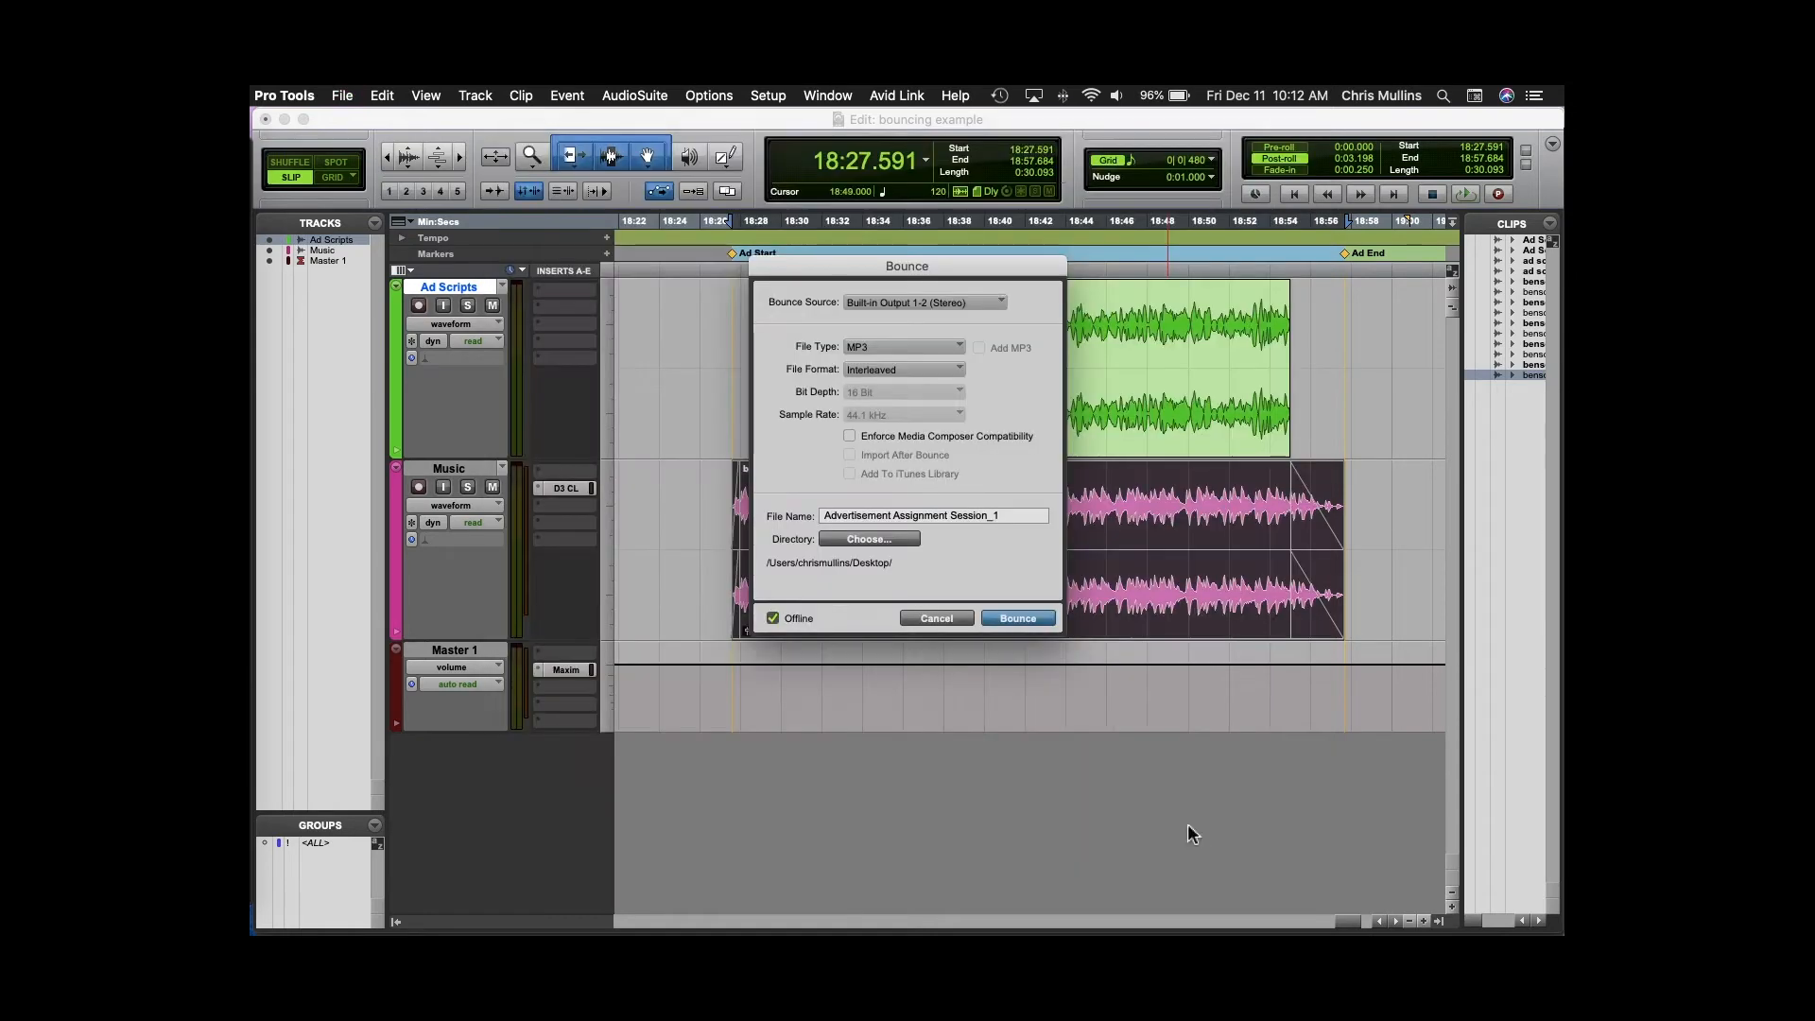
left_click(867, 538)
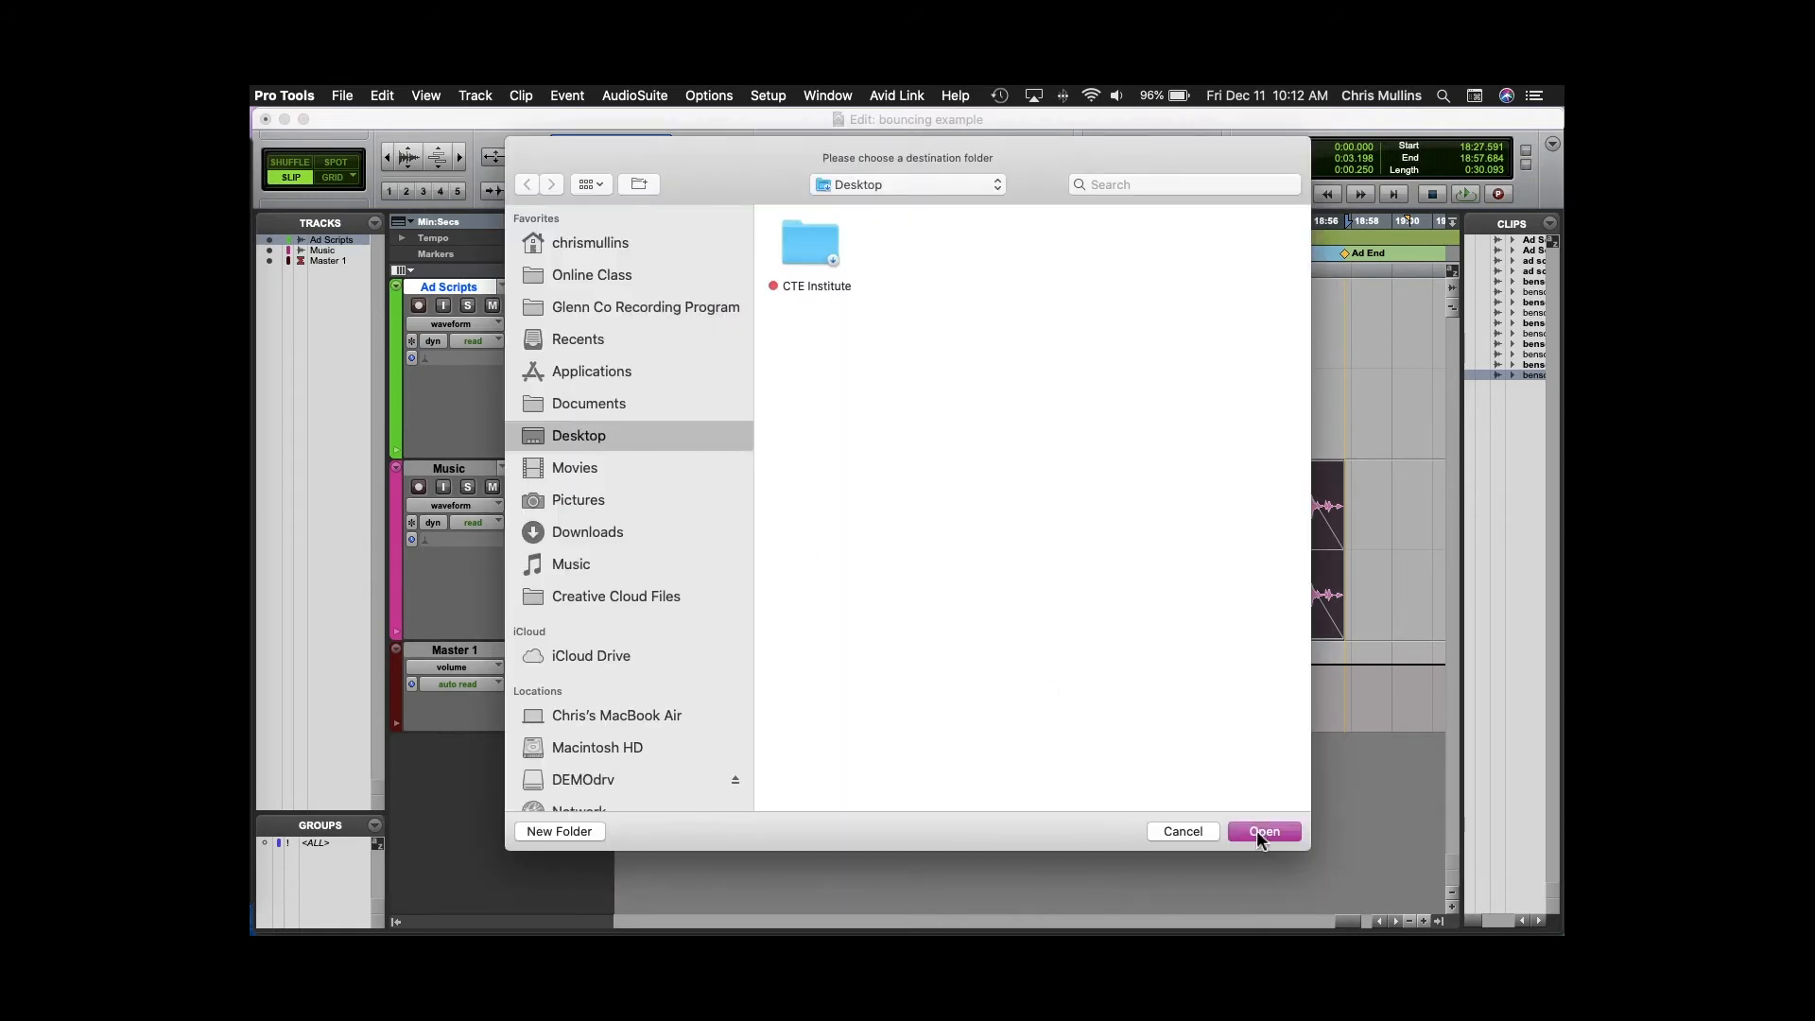
left_click(1263, 831)
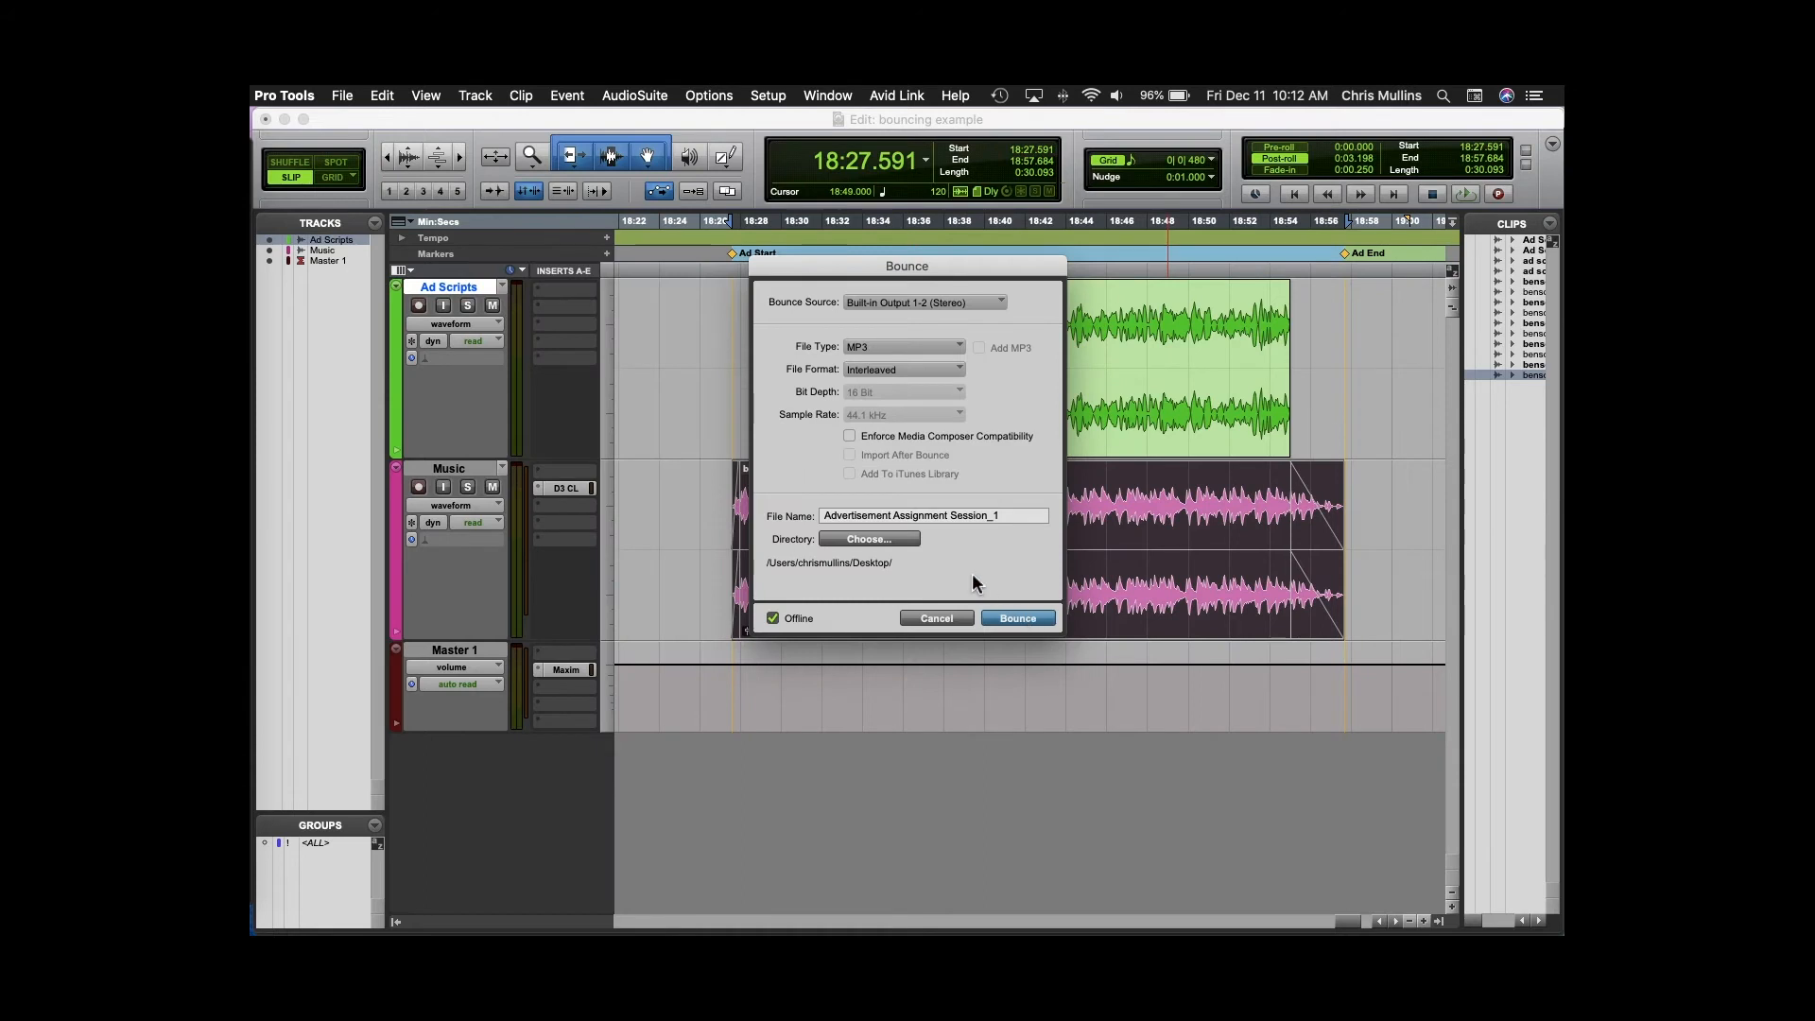
mouse_move(1040, 499)
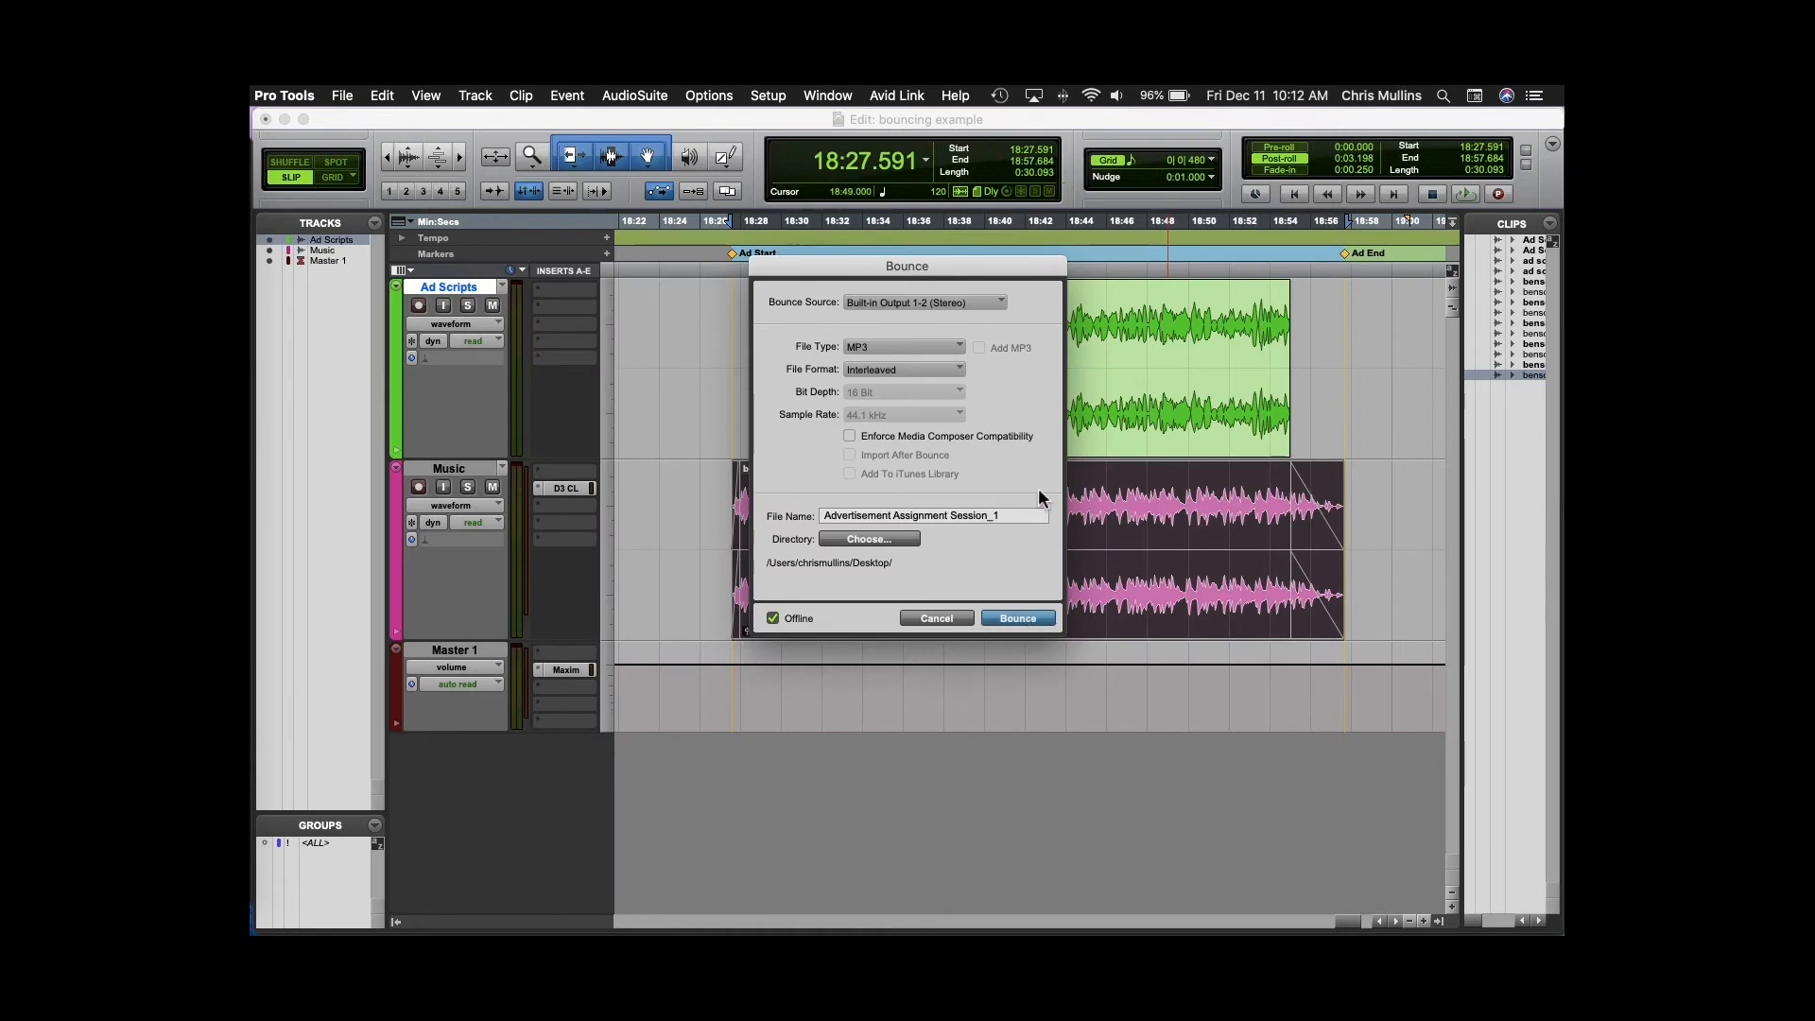
mouse_move(865, 347)
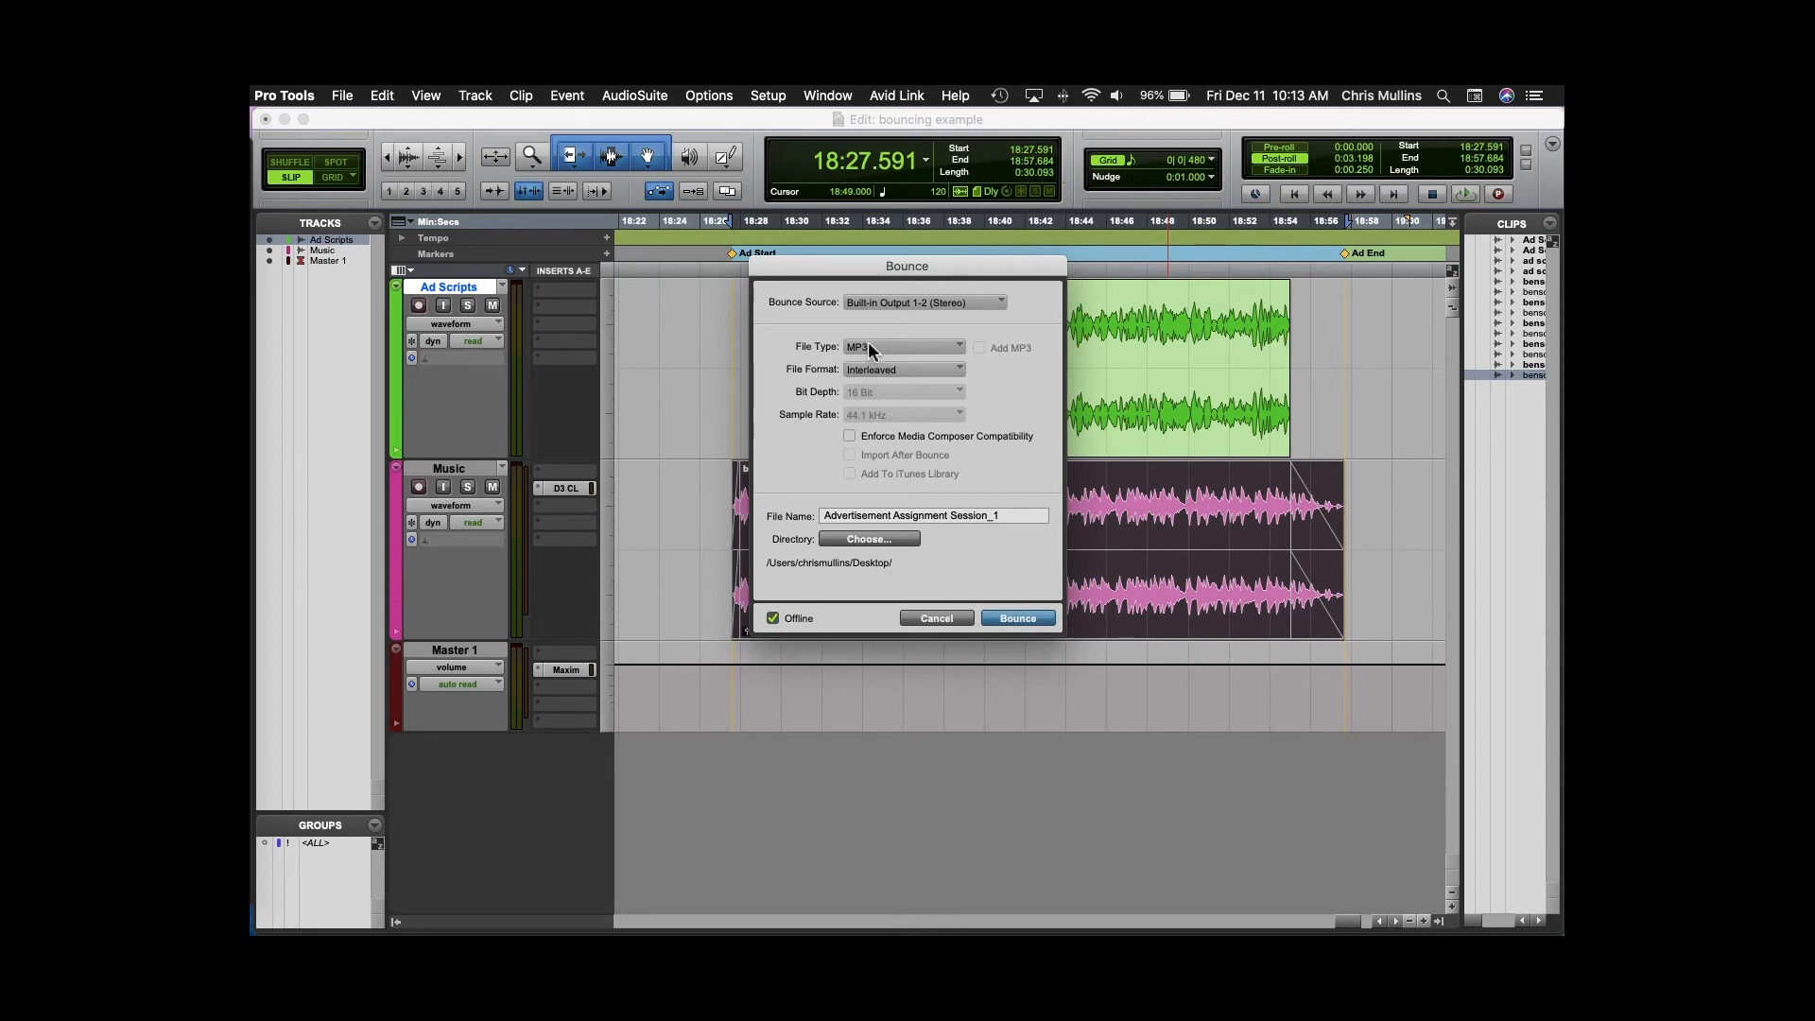
Keep MP3 as the file type, rename the bounce 'mr m ad project', and close the dialog.
left_click(902, 346)
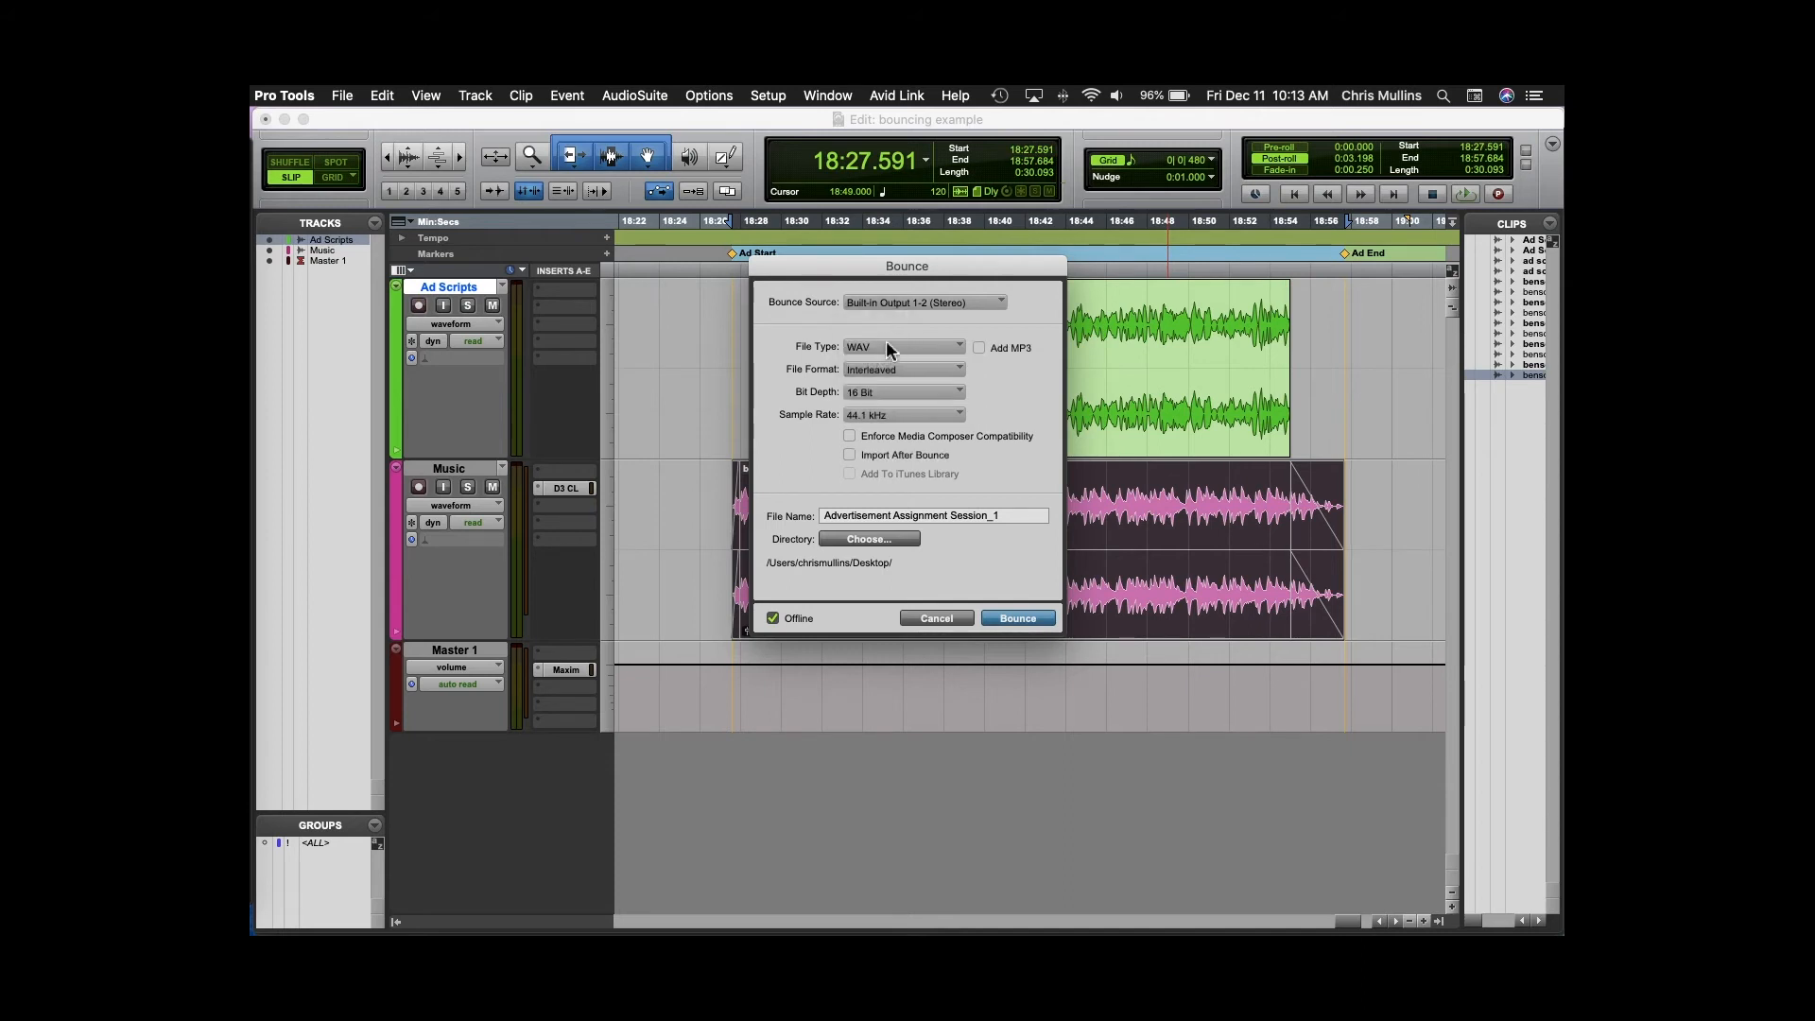
left_click(903, 345)
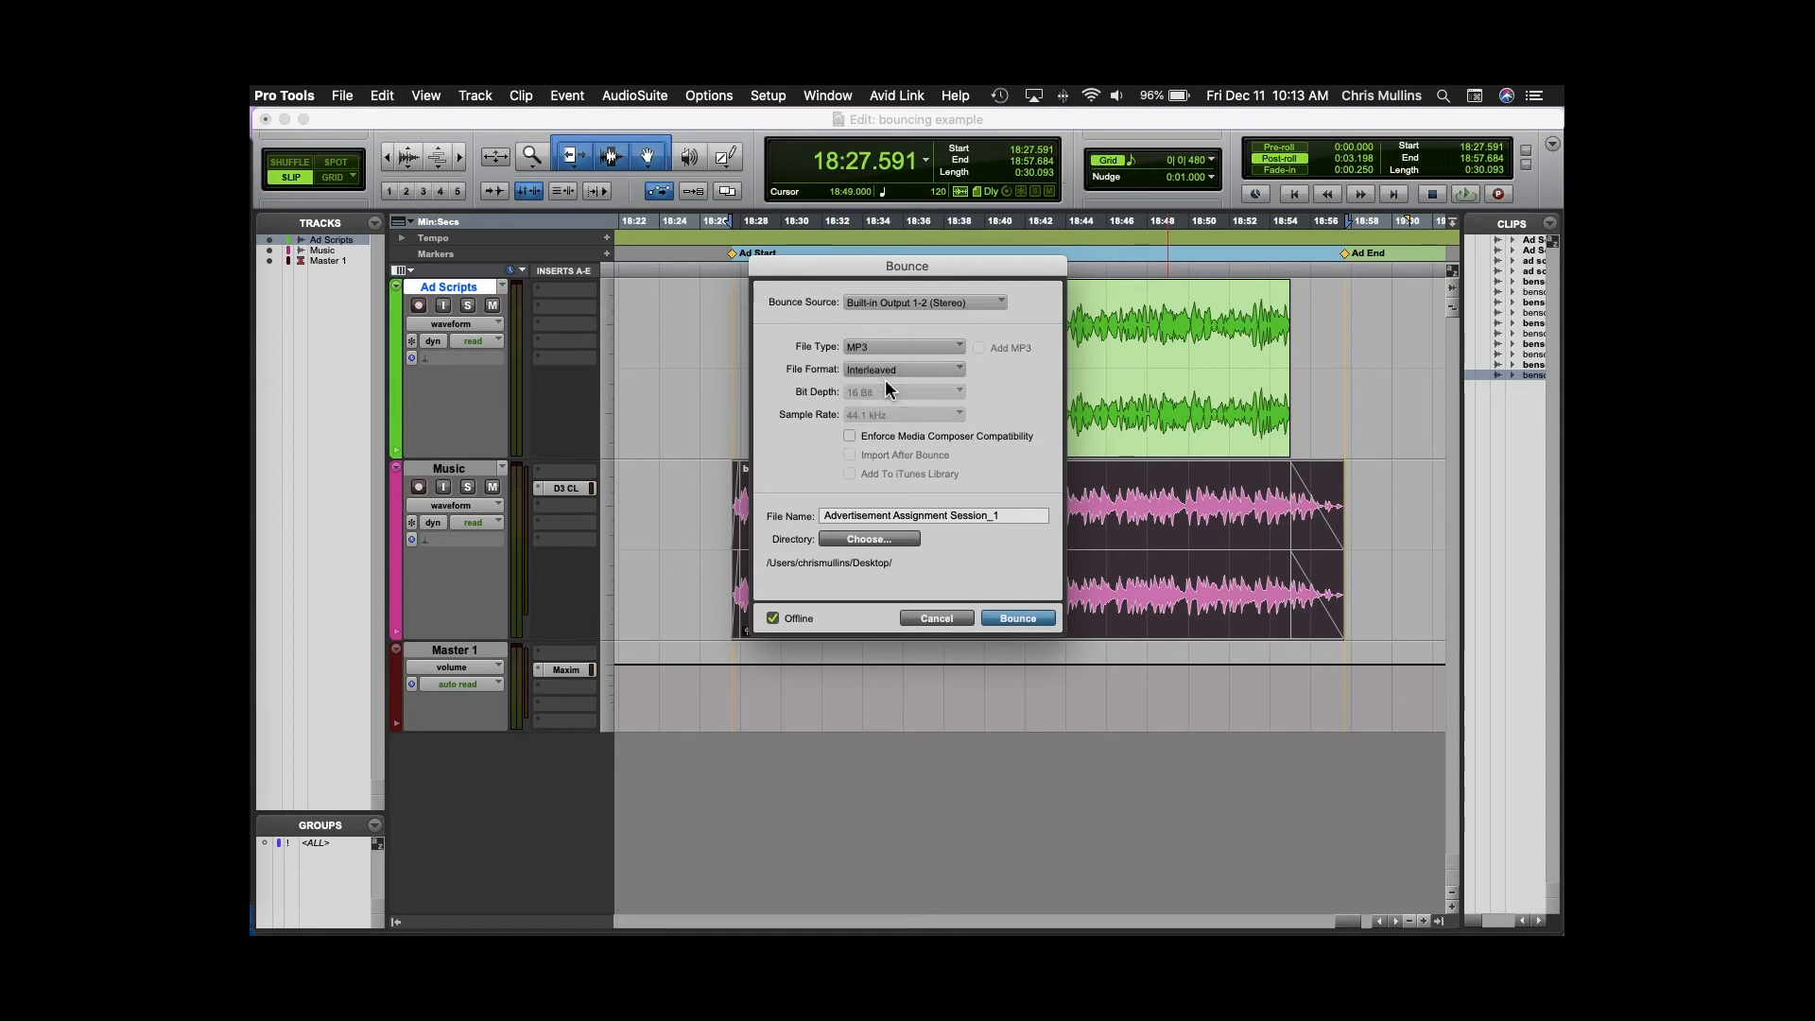
mouse_move(886, 370)
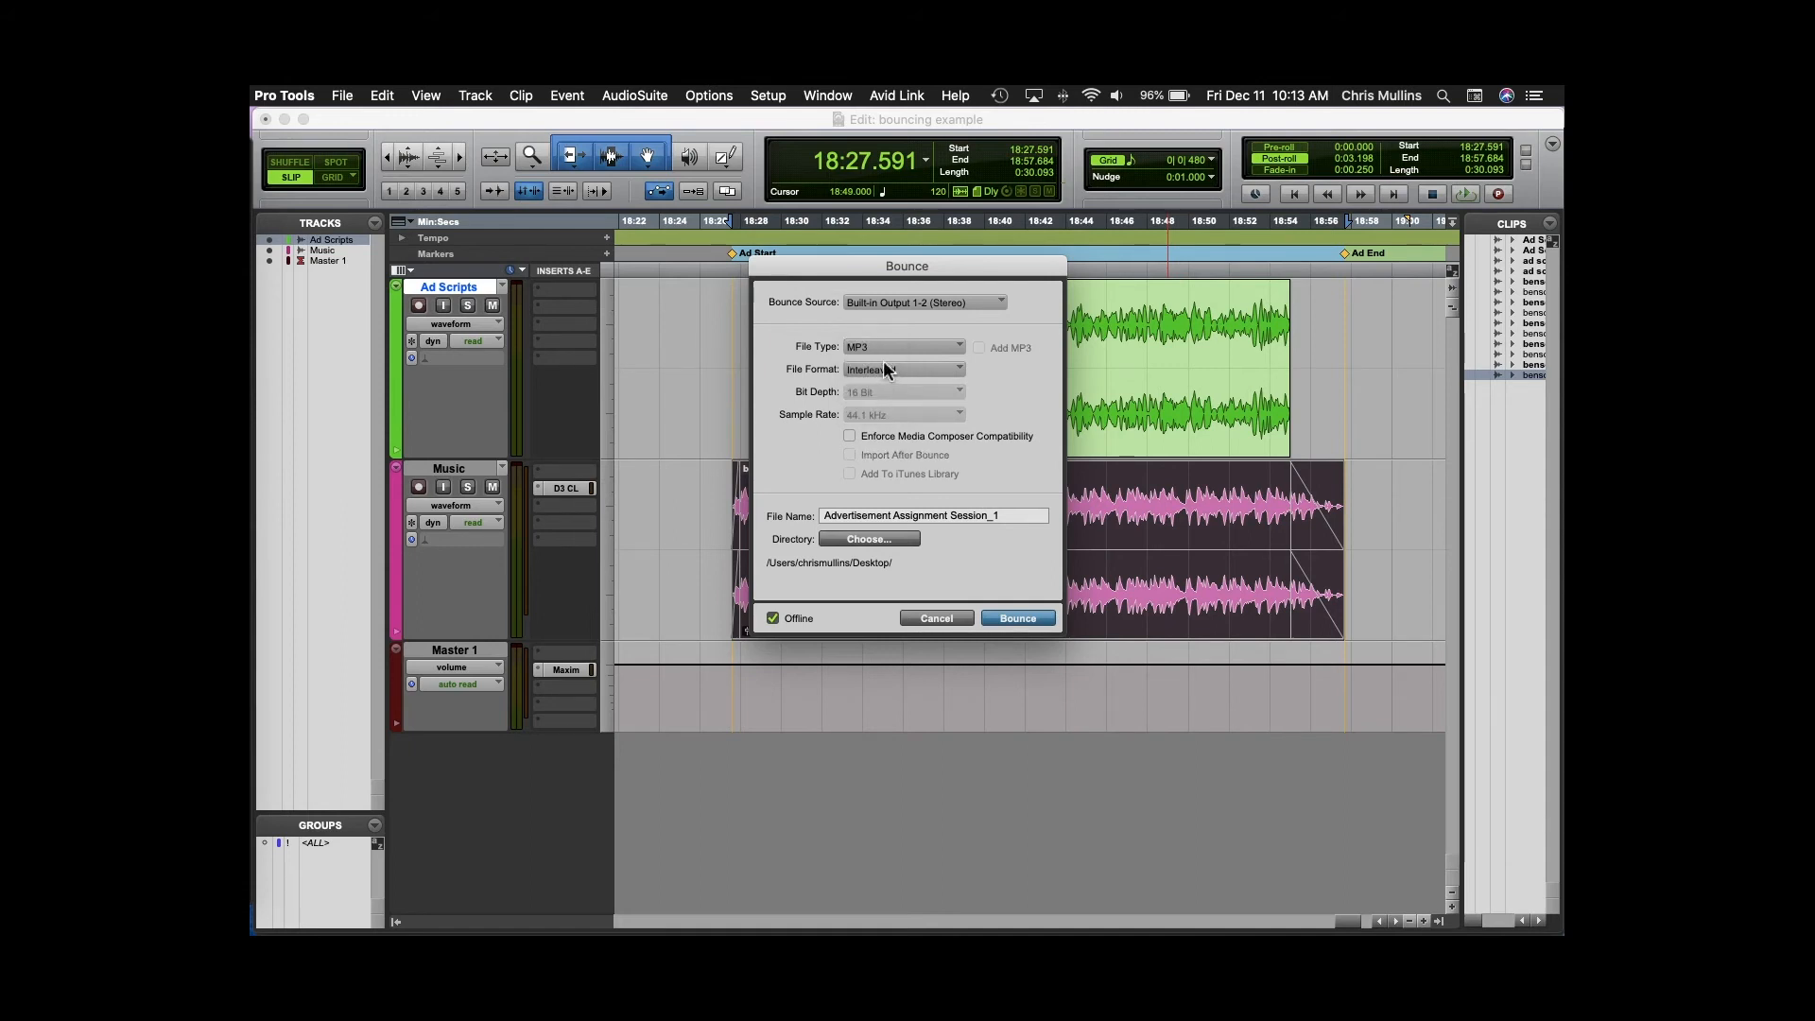
mouse_move(866, 376)
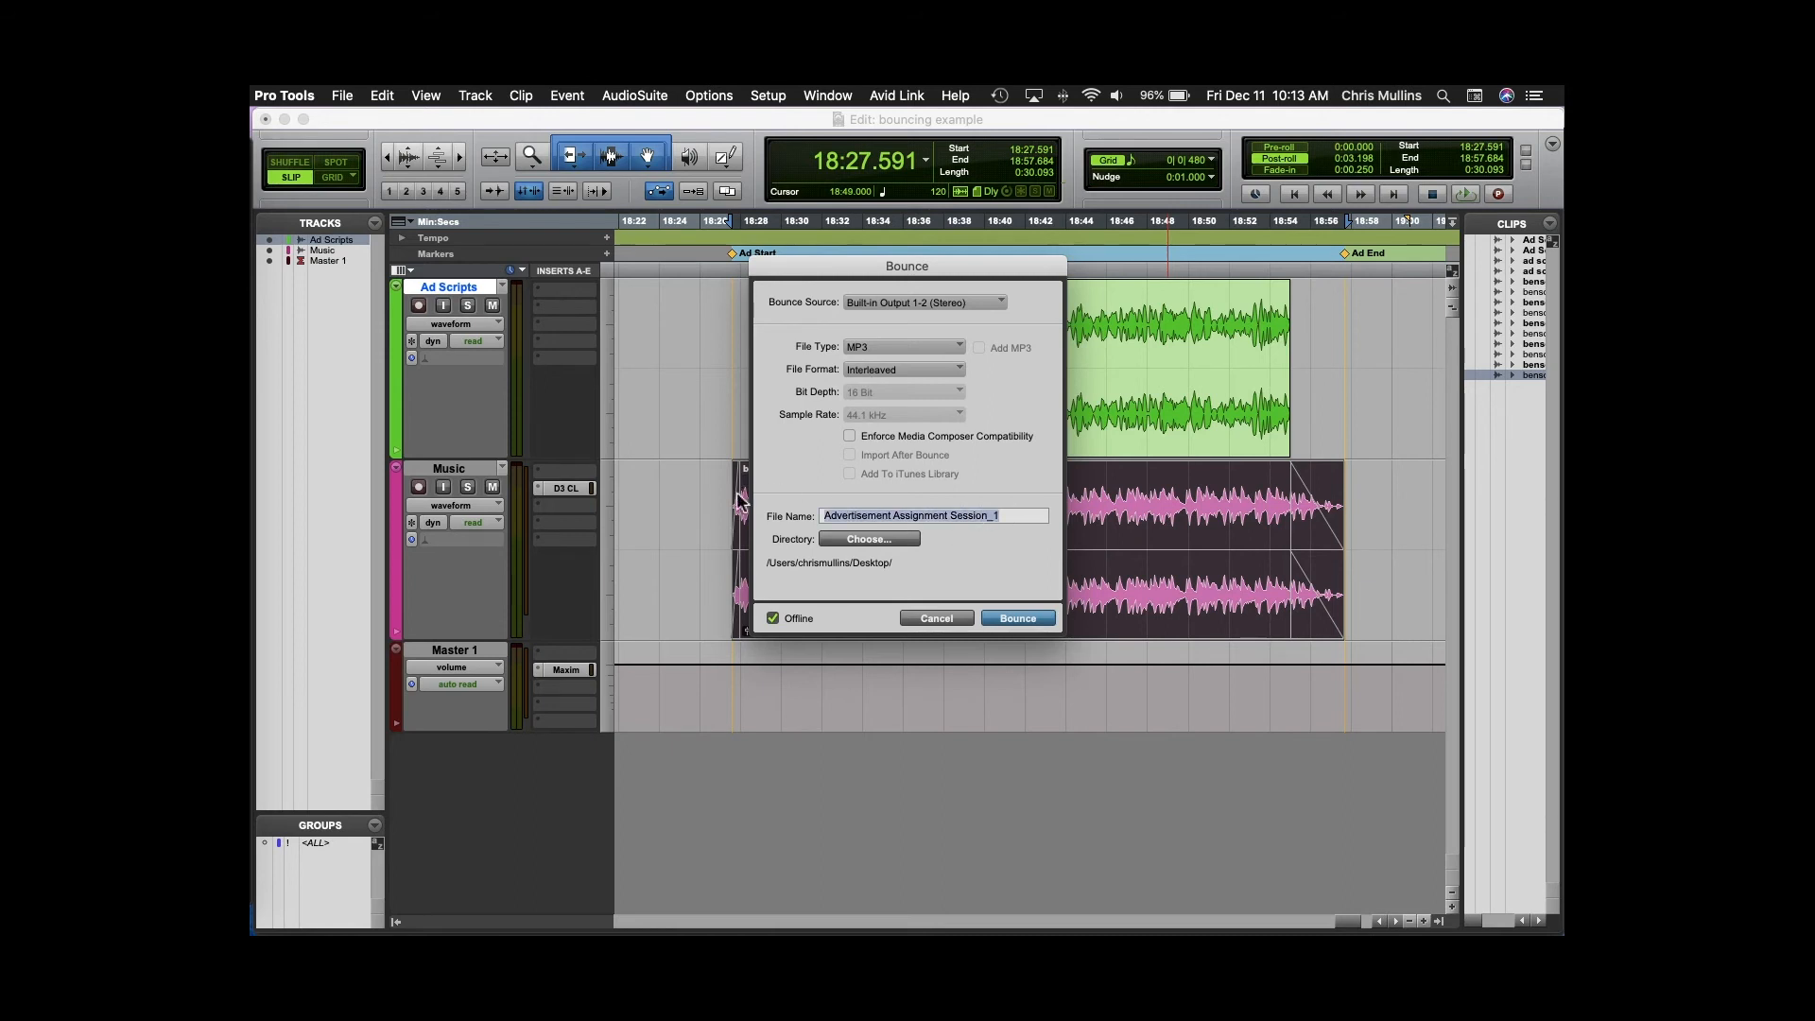
type("mr m a")
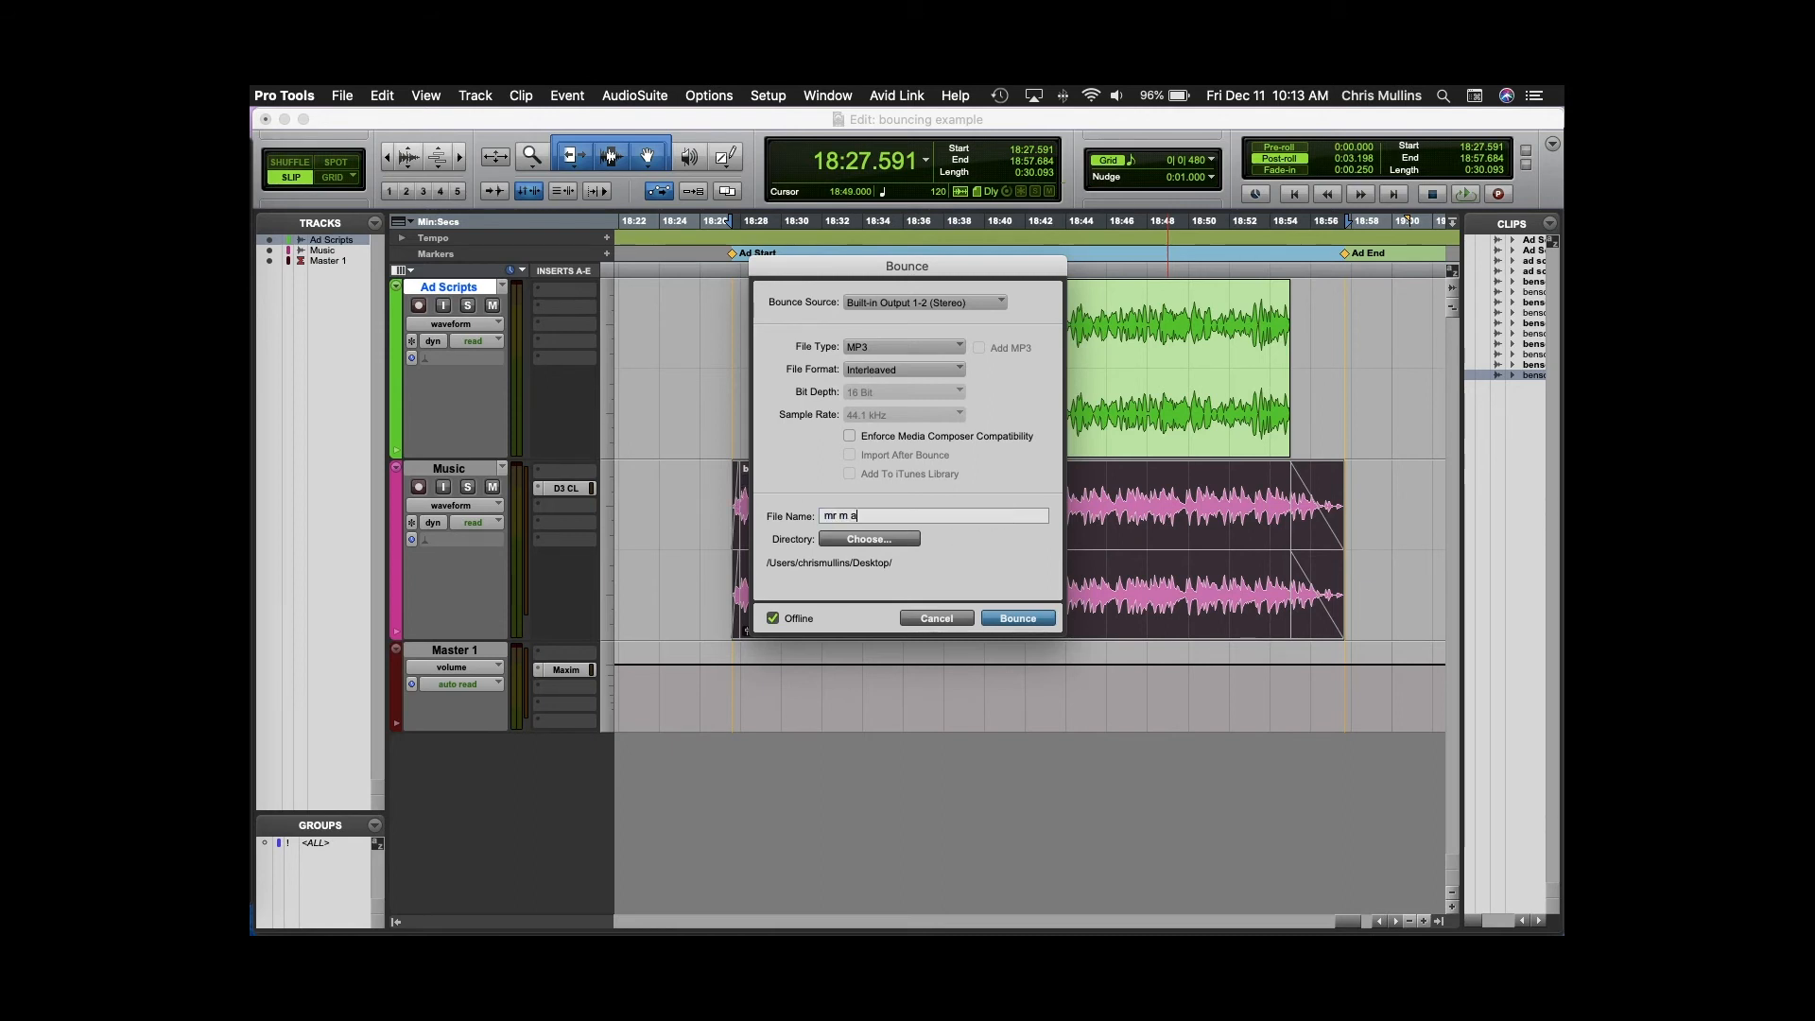
type("d proed")
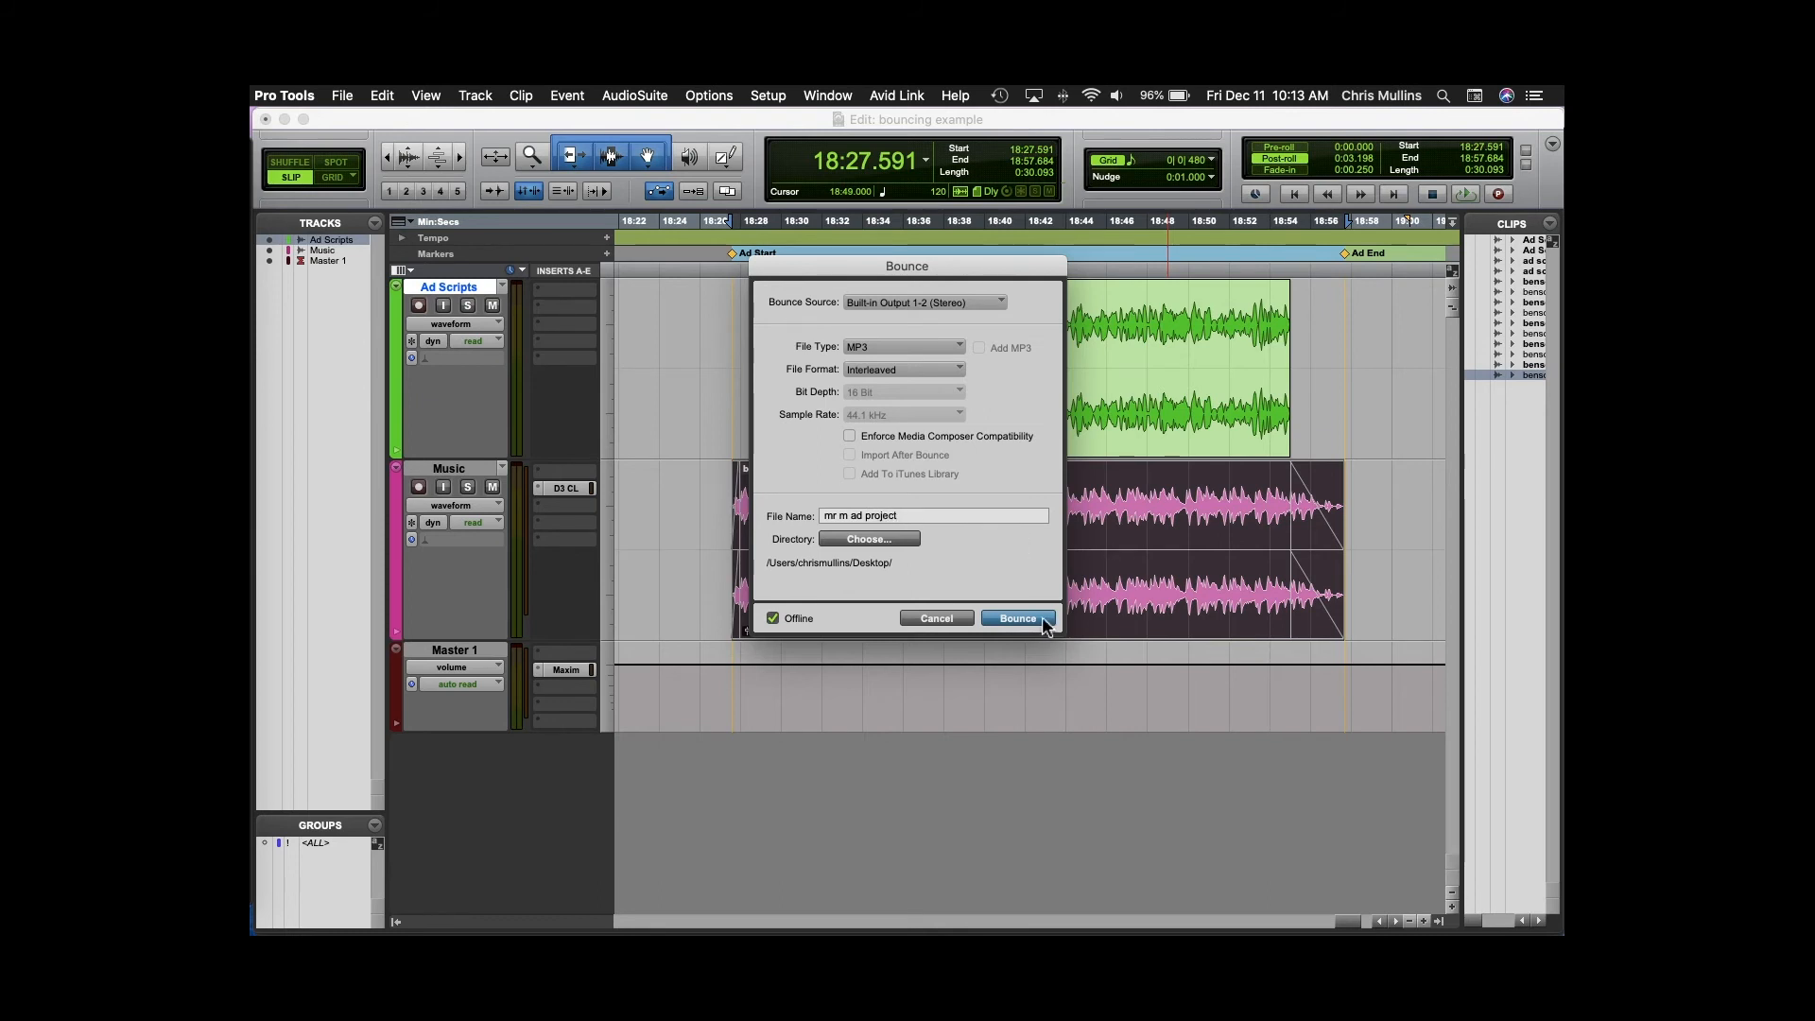
left_click(772, 617)
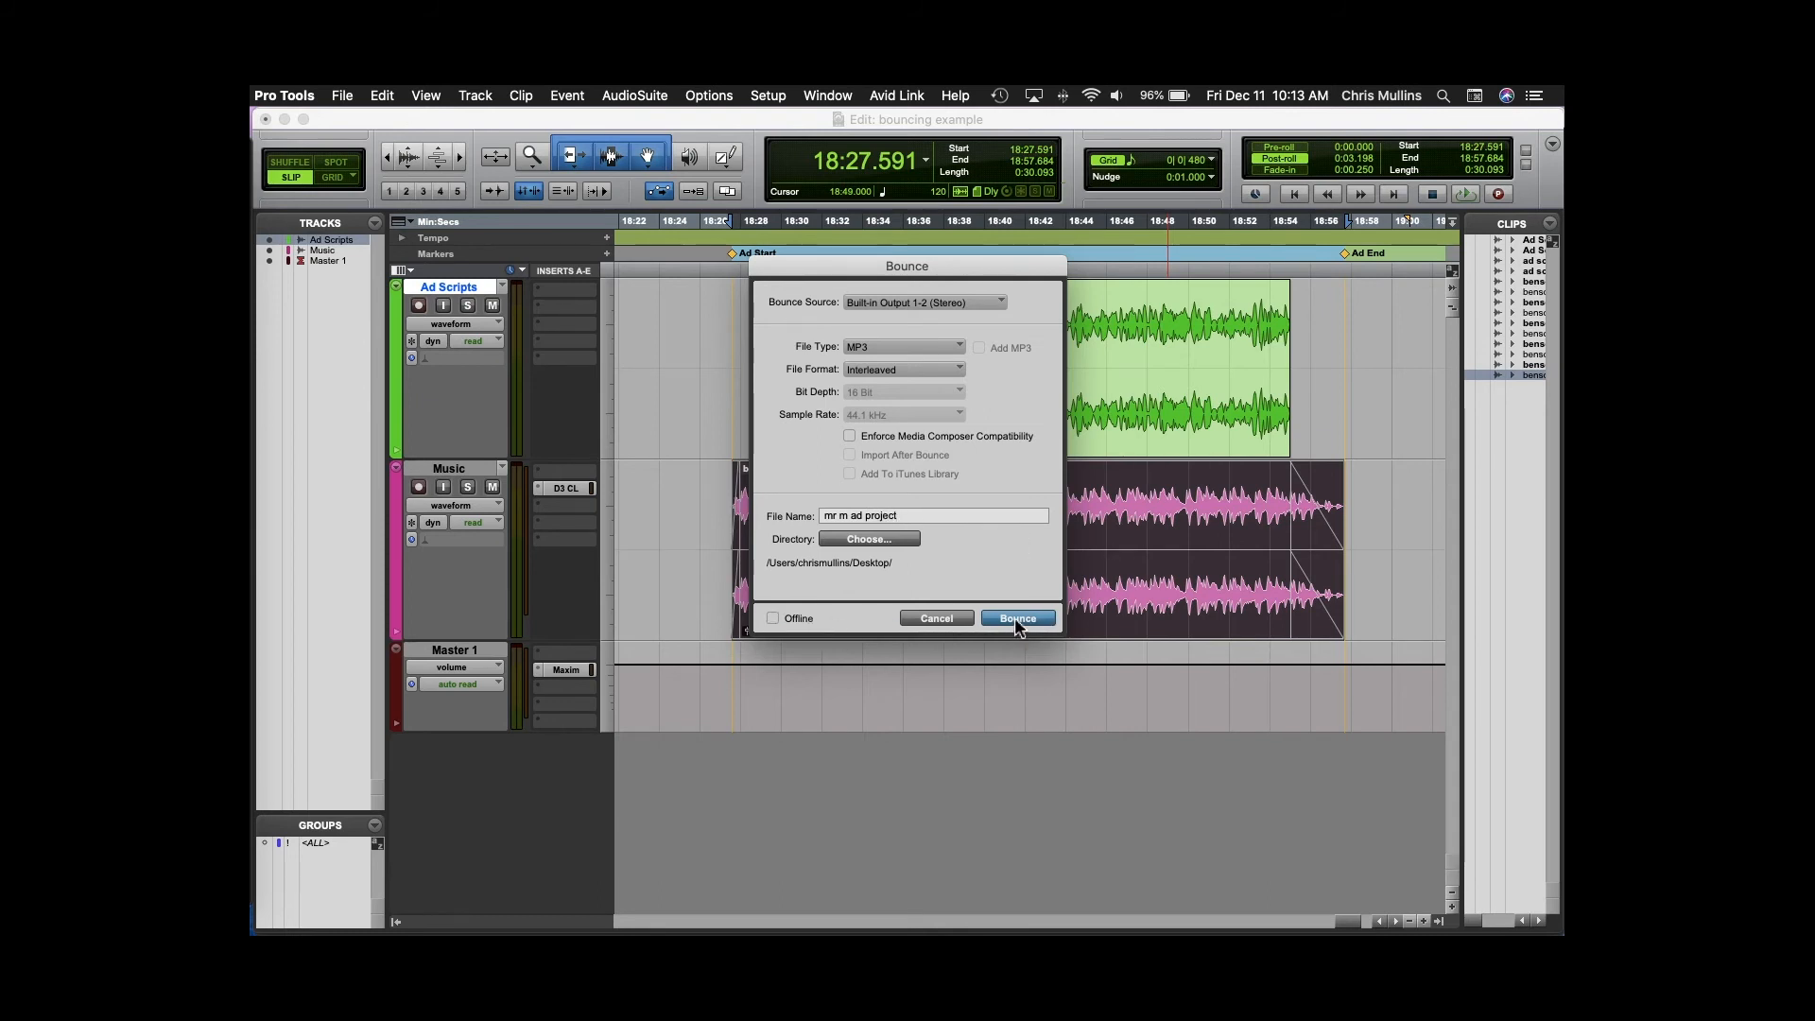
mouse_move(1128, 596)
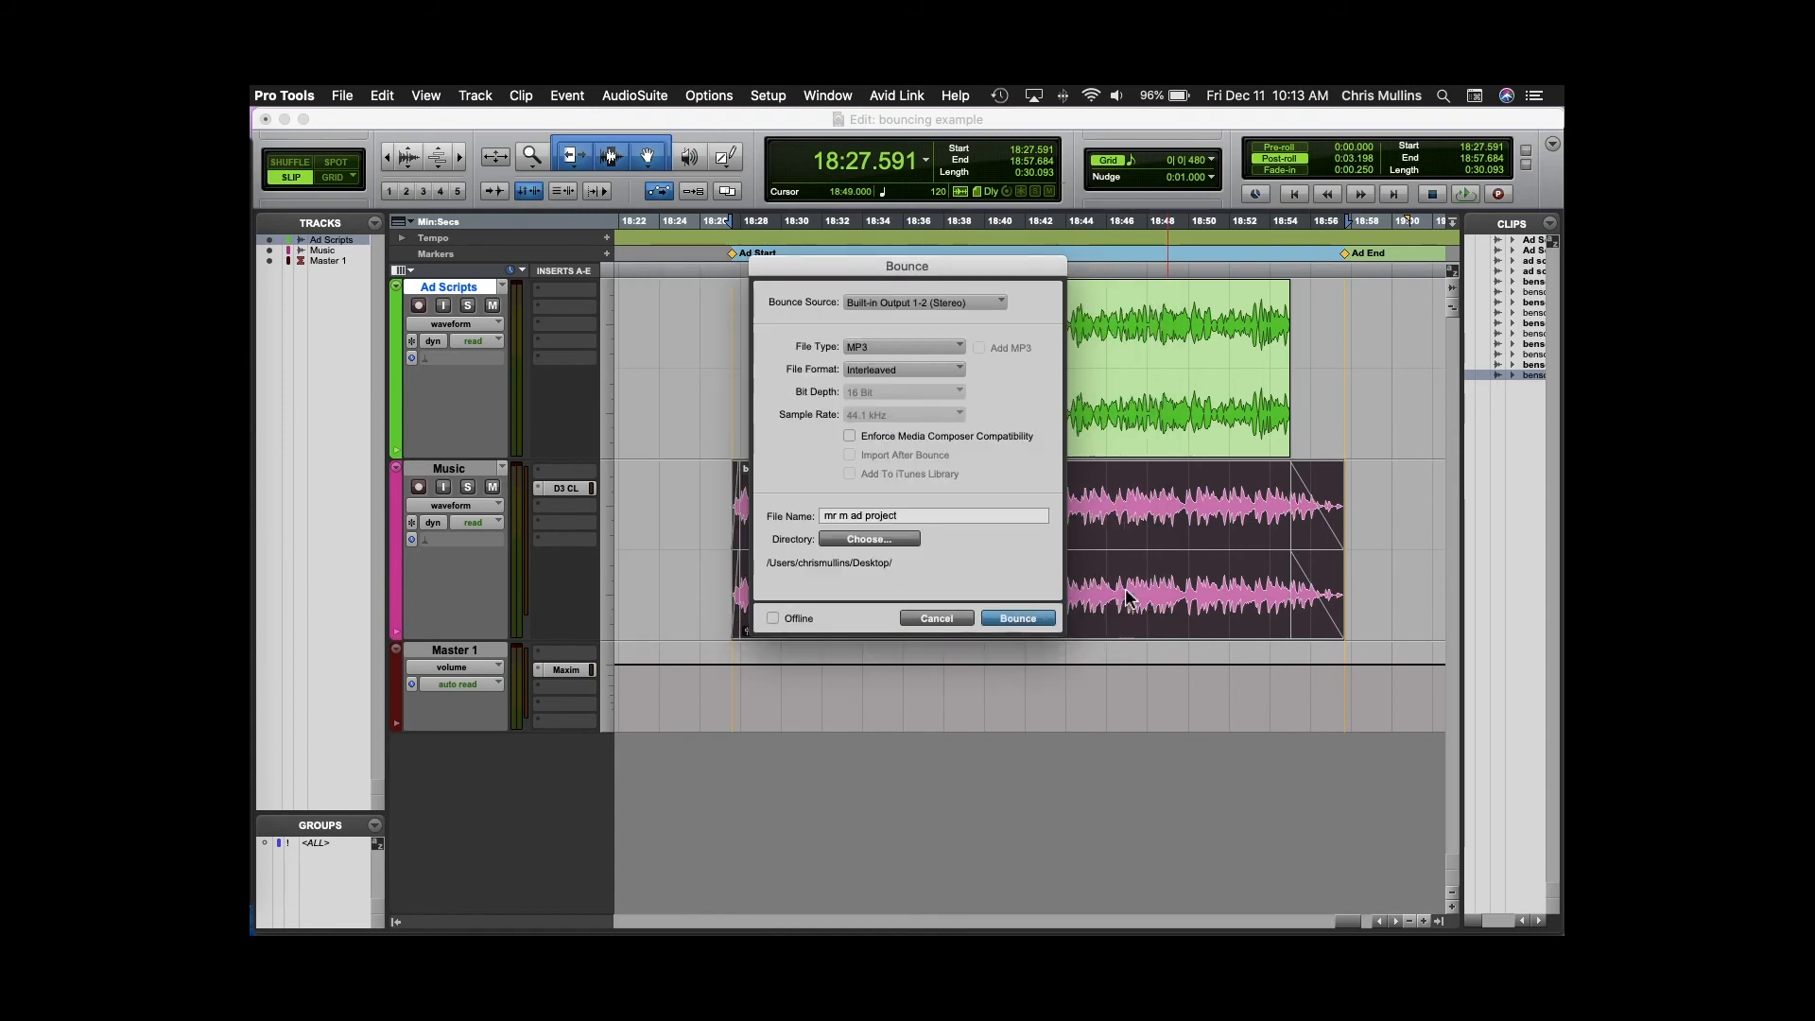
left_click(1016, 617)
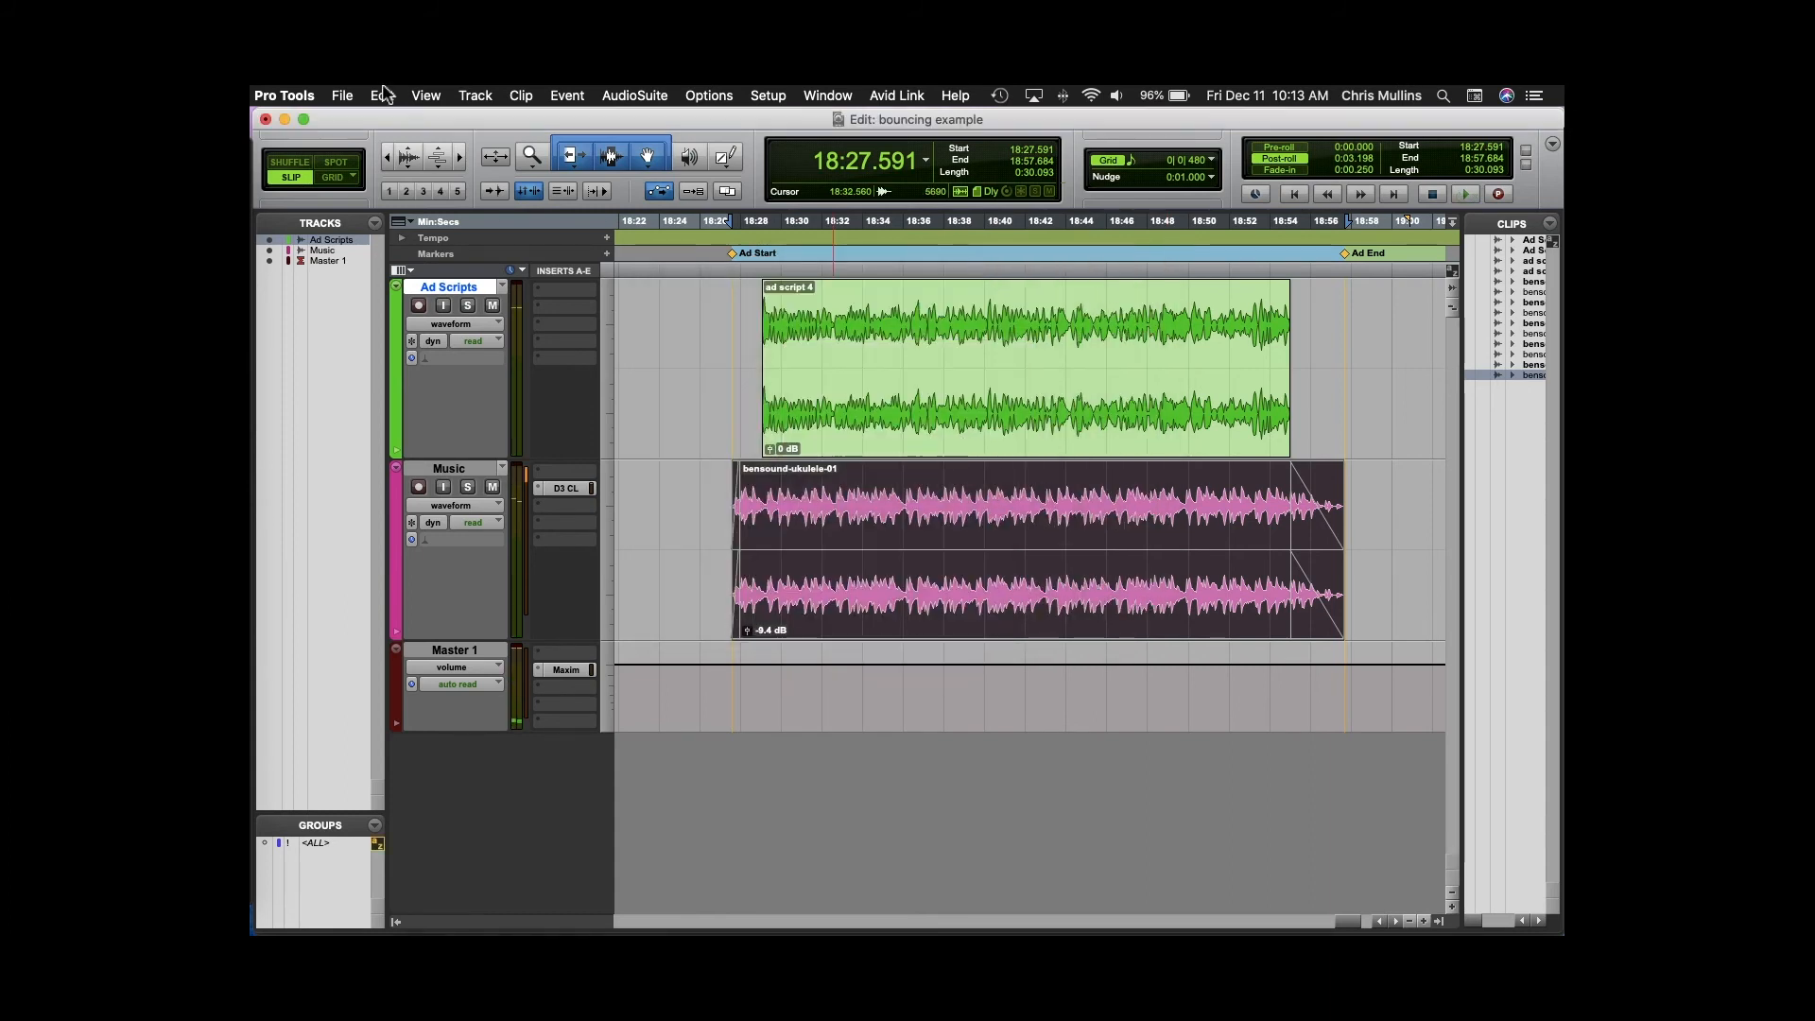
Bounce the ad offline to the 'mr m ad project' MP3, accepting the encoder settings.
left_click(342, 95)
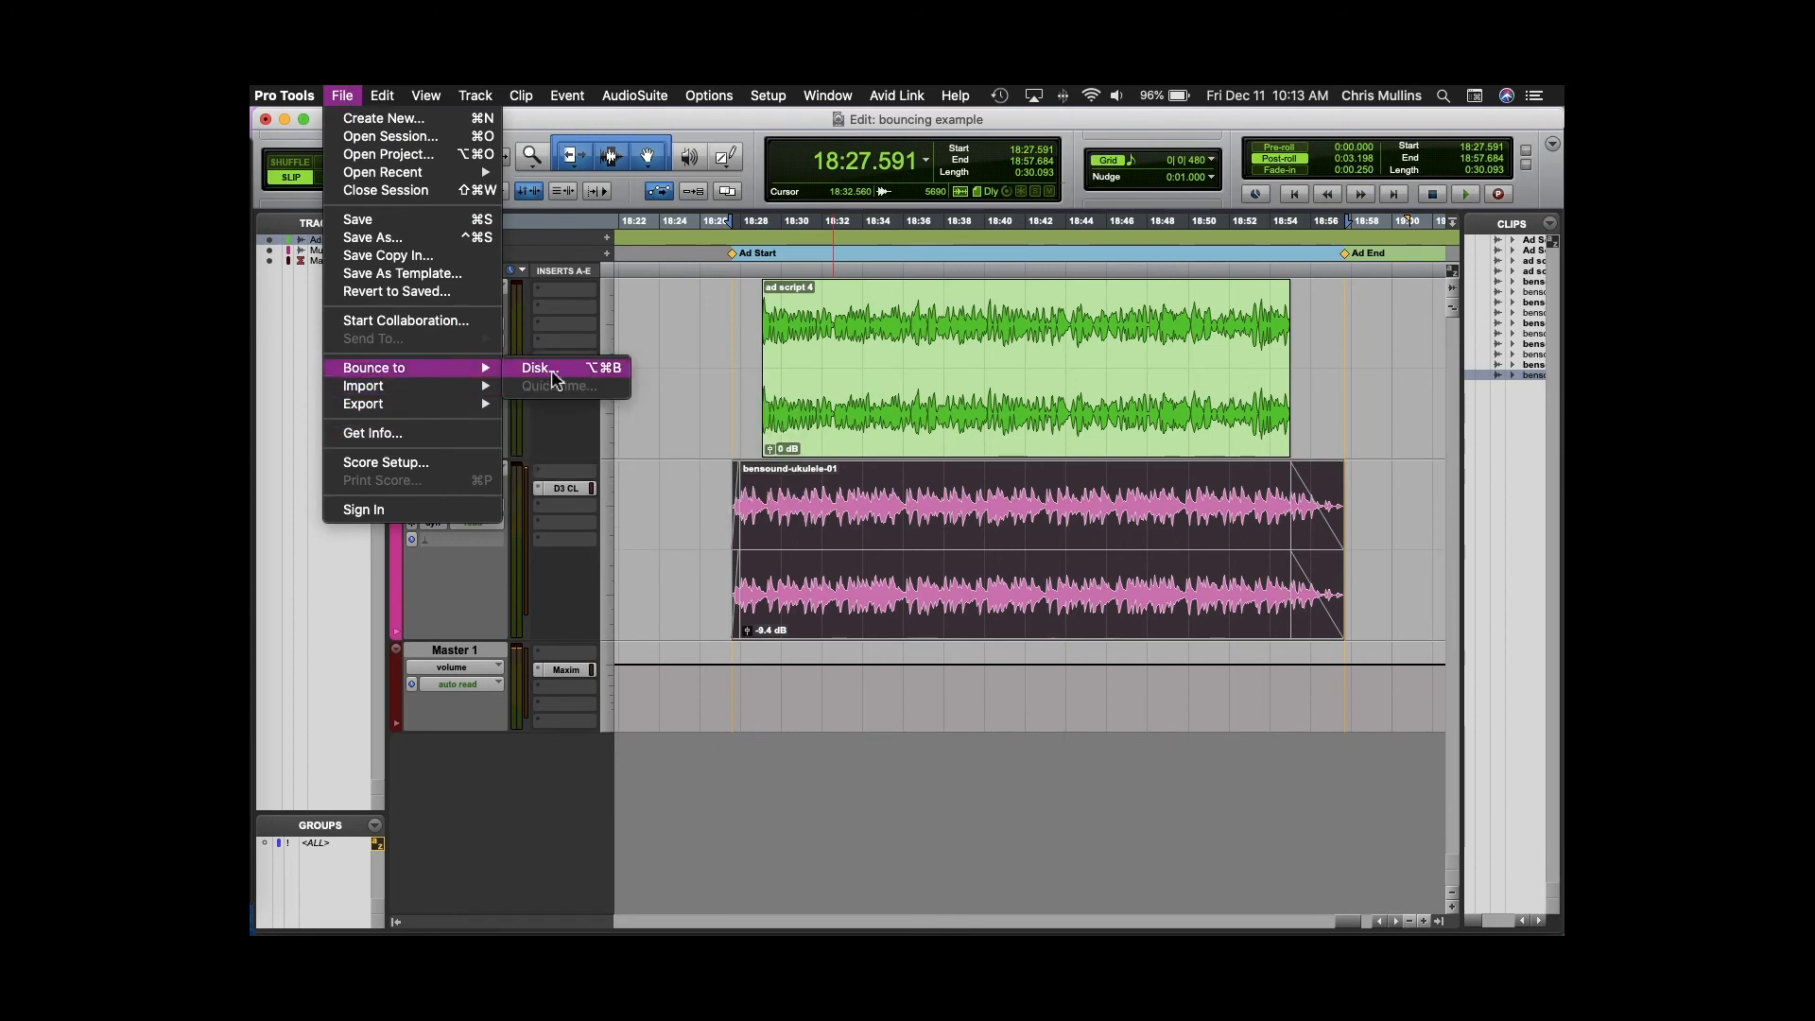
left_click(536, 367)
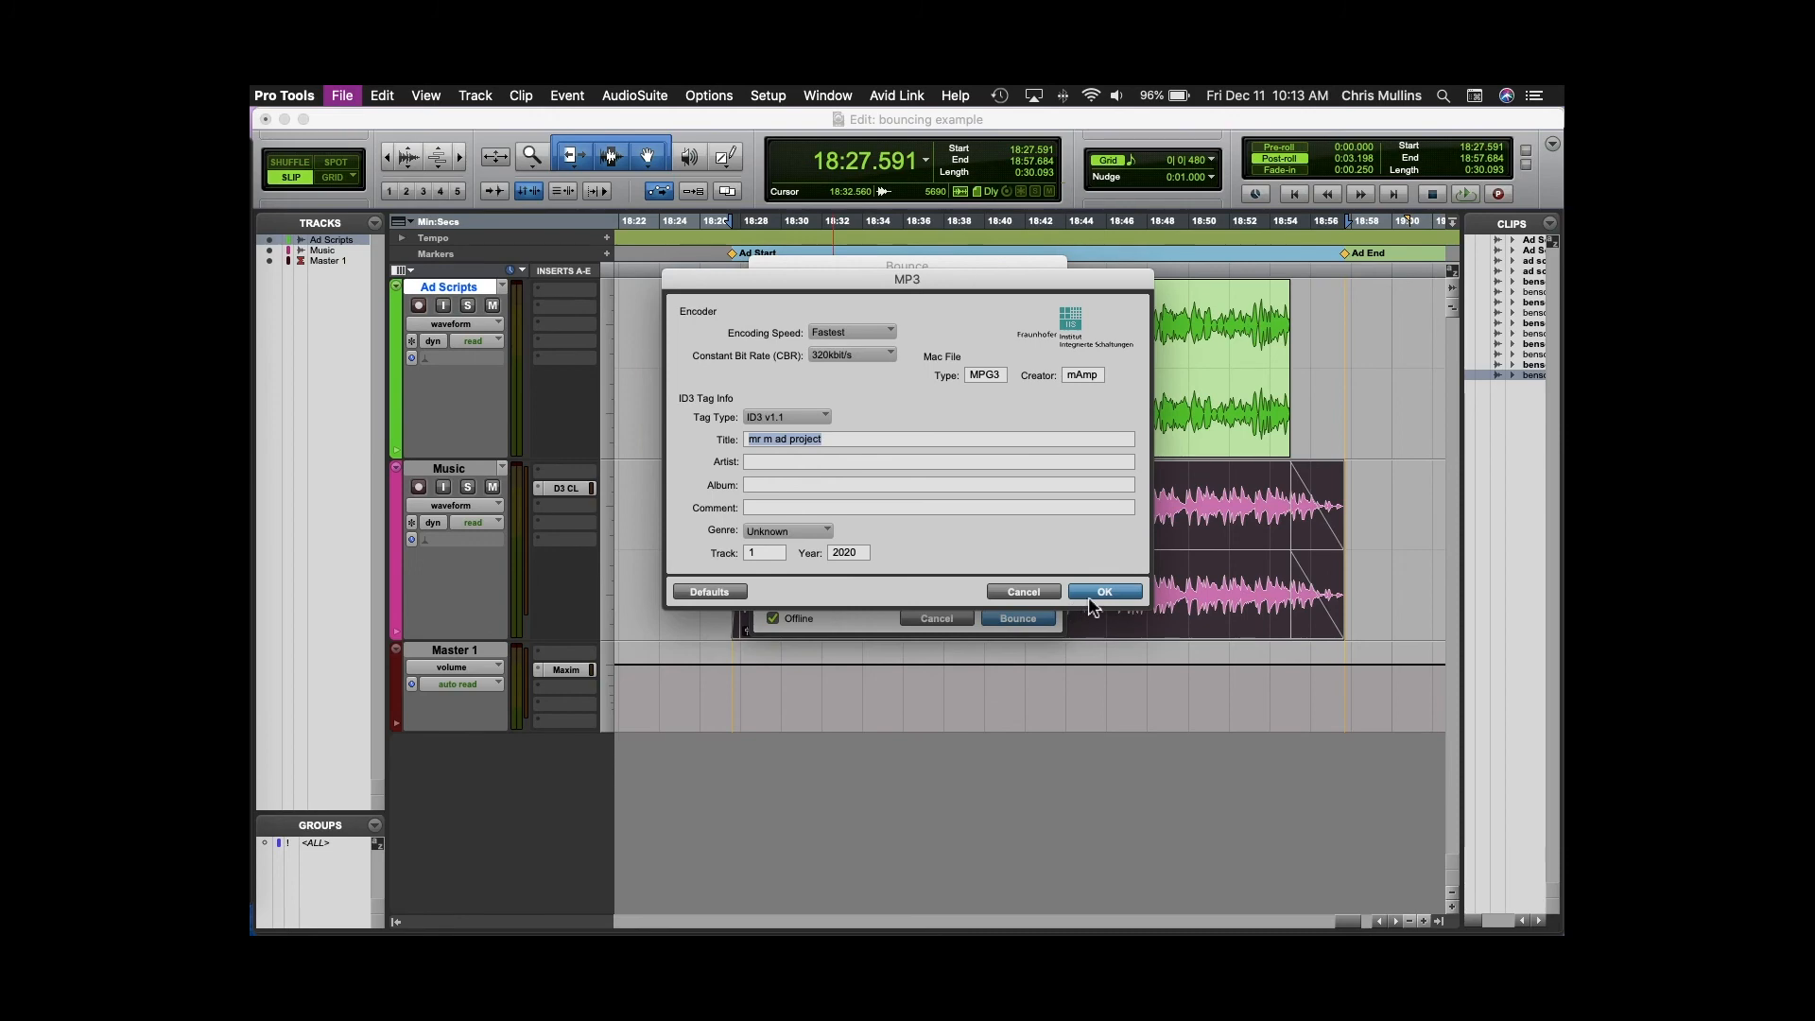
left_click(1102, 591)
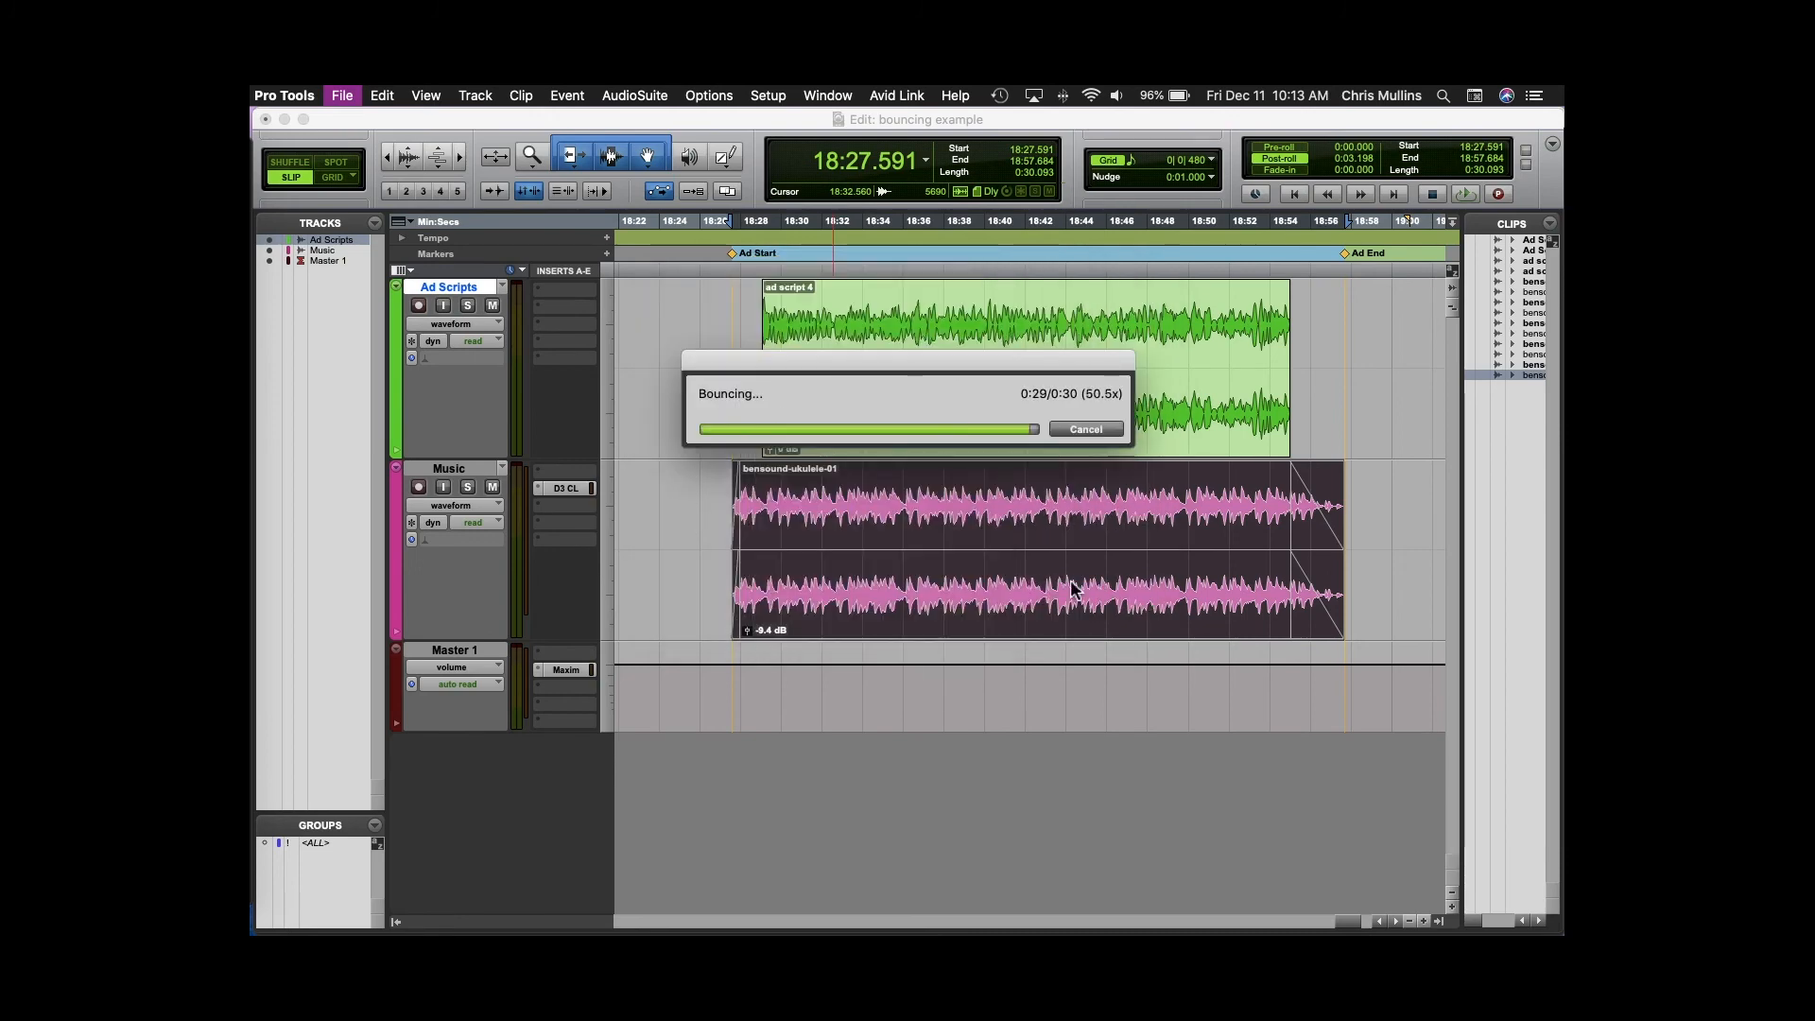